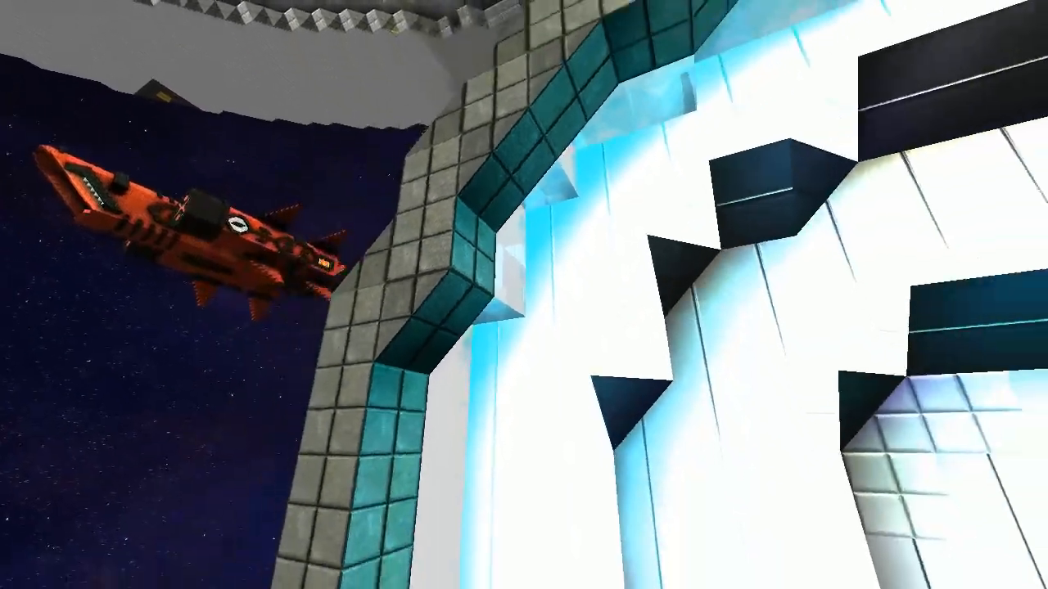
pyautogui.moveTo(524, 295)
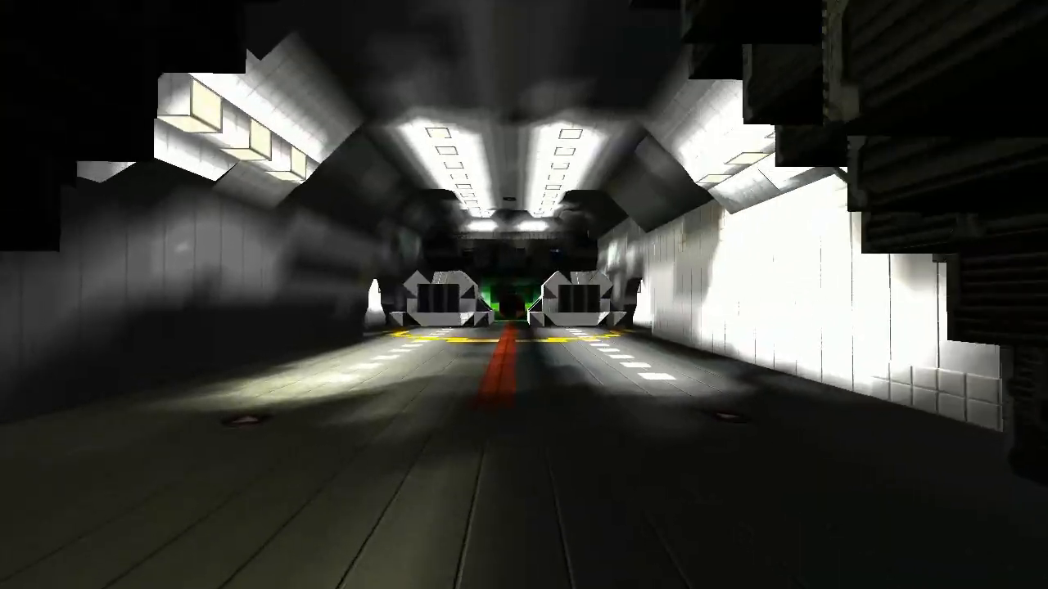
# - Fly forward from the exterior through the hangar corridor past the radar console
pyautogui.press('w')
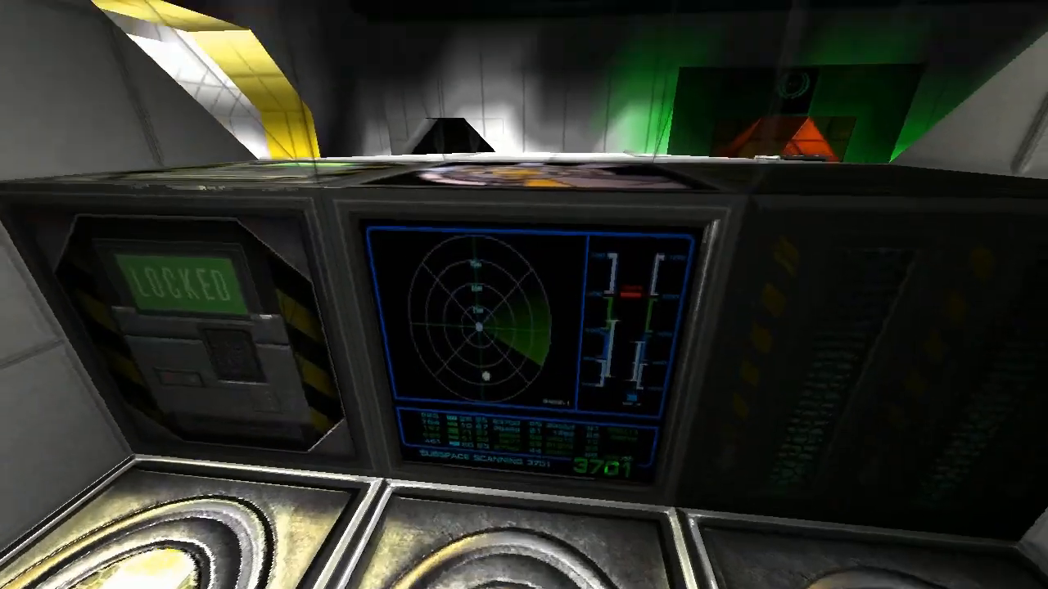
pyautogui.moveTo(524, 295)
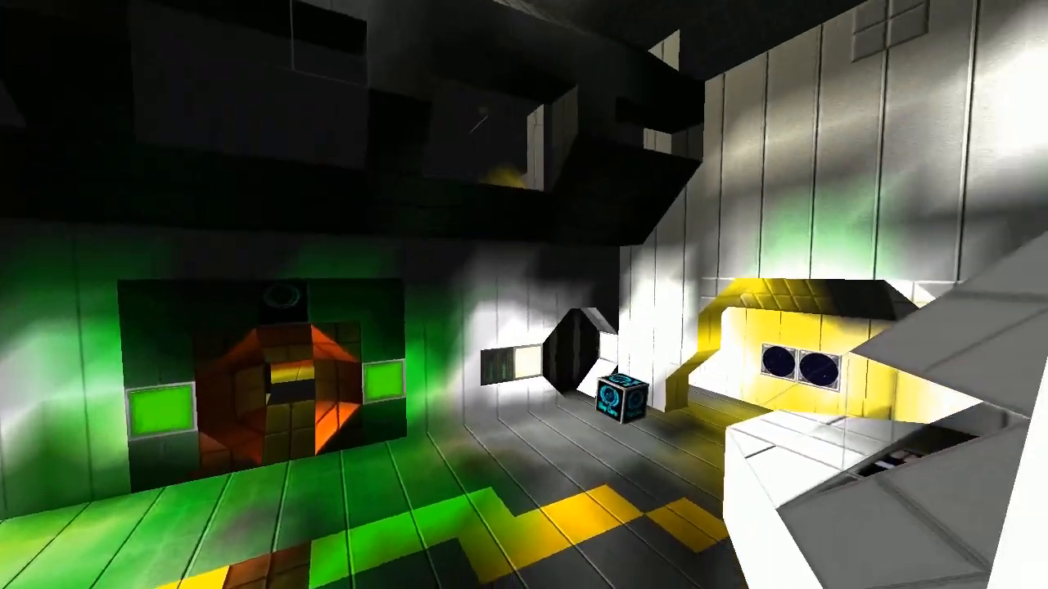
pyautogui.moveTo(524, 294)
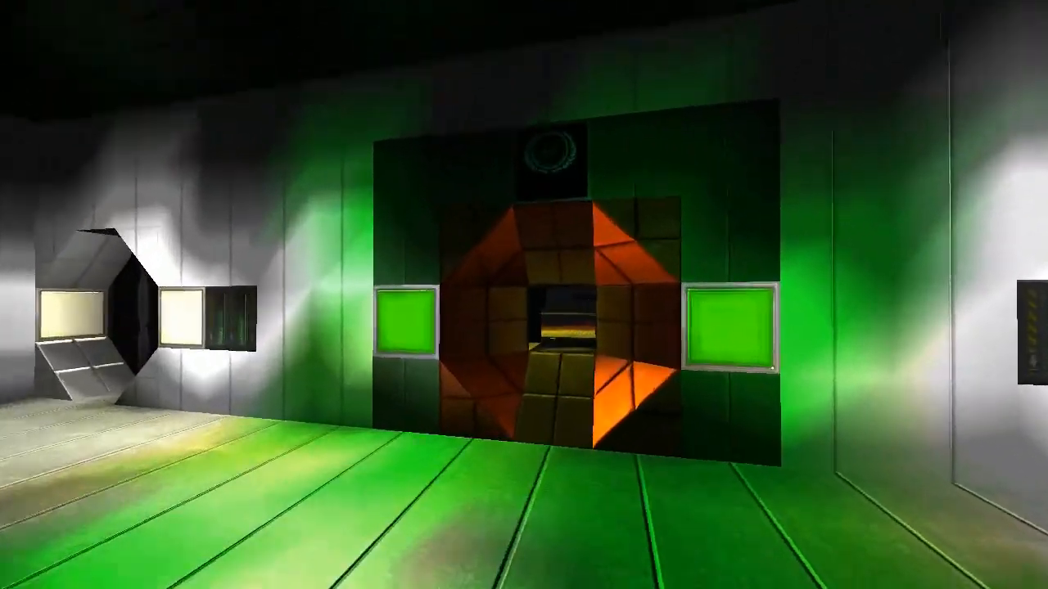
# - Move through the orange octagonal doorway across the dark deck to the green reactor shaft
pyautogui.press('w')
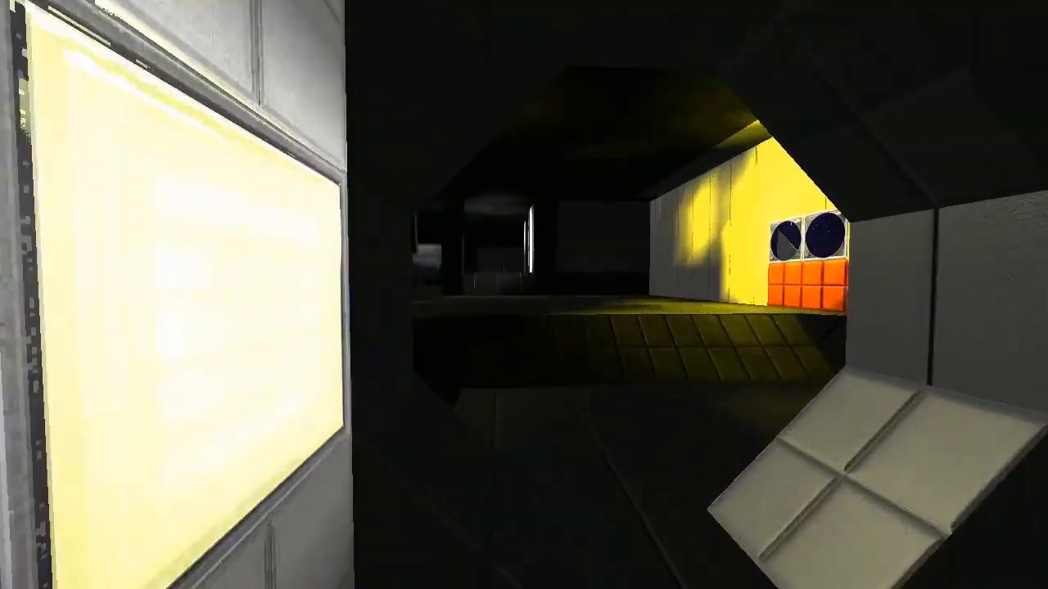
pyautogui.moveTo(523, 294)
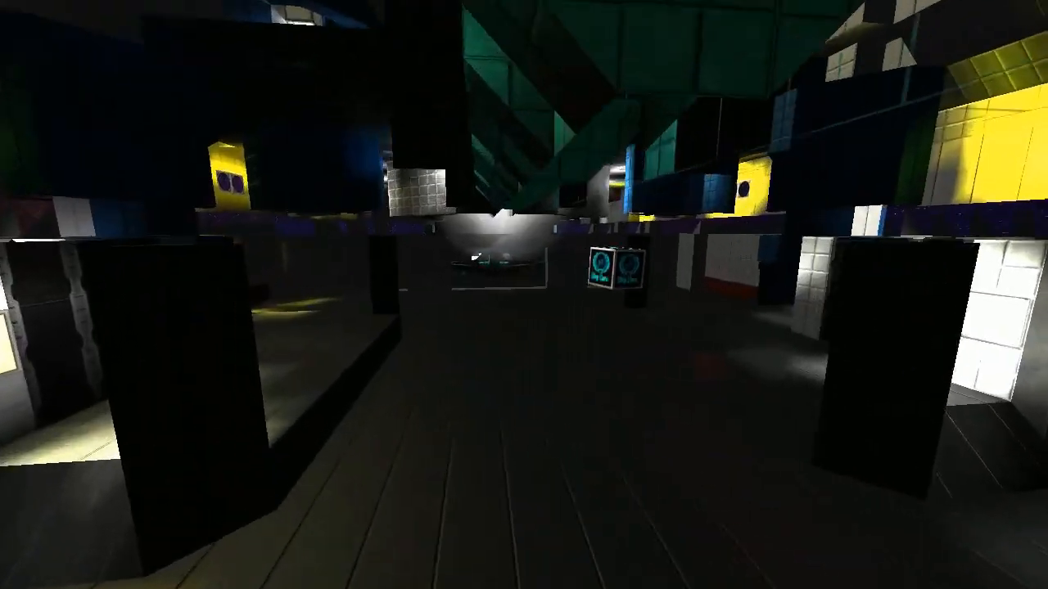
pyautogui.moveTo(524, 294)
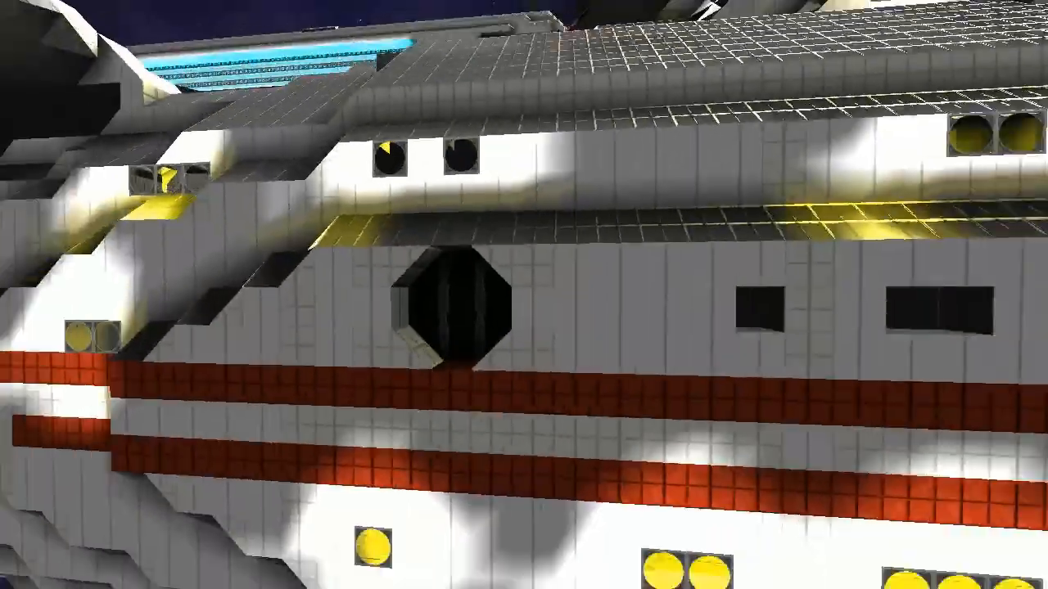
pyautogui.moveTo(524, 294)
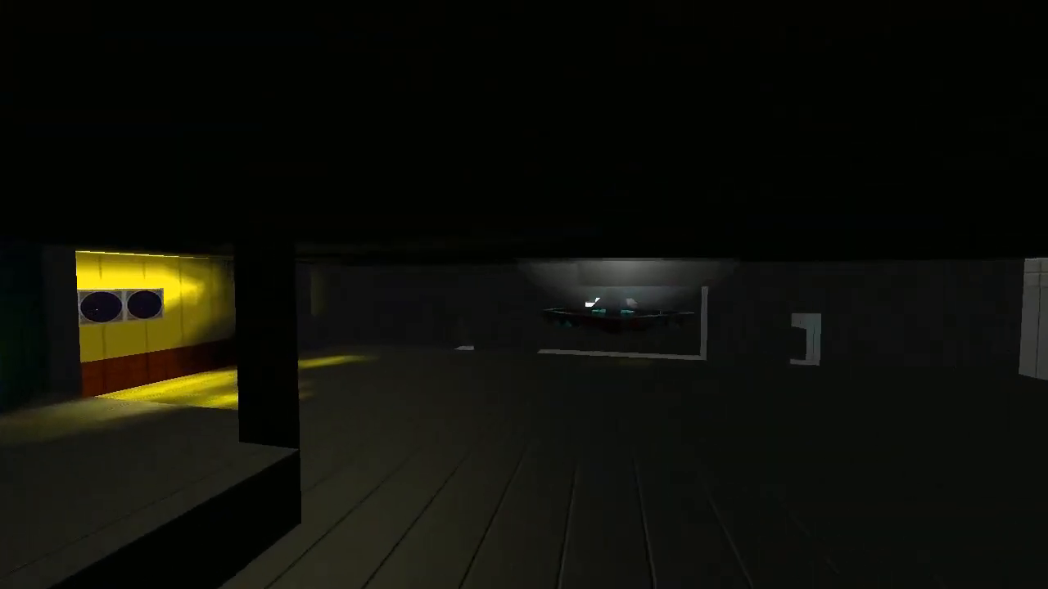
pyautogui.moveTo(524, 295)
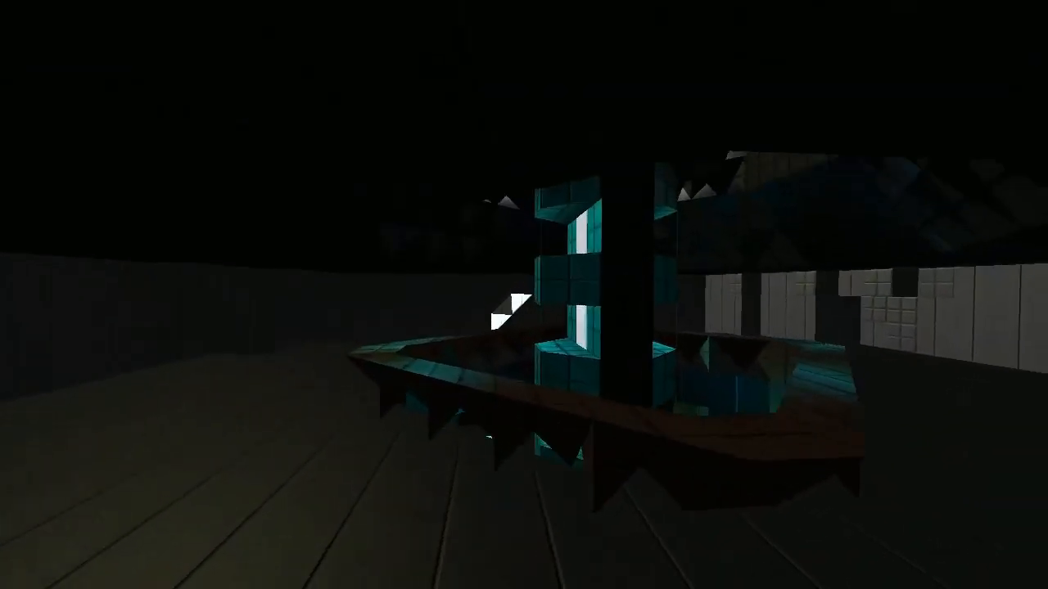
pyautogui.moveTo(524, 294)
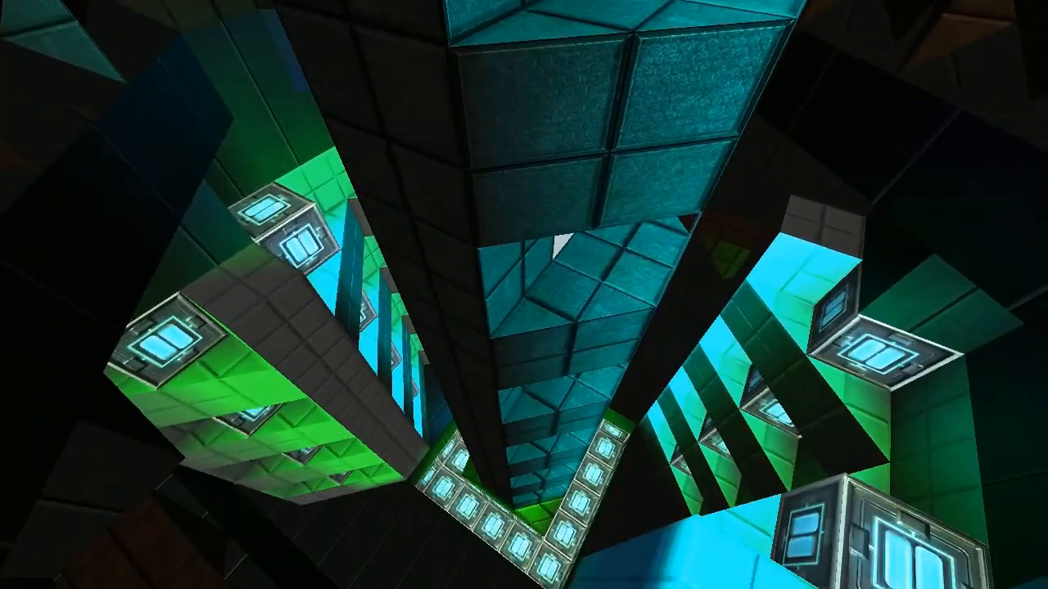
pyautogui.moveTo(524, 294)
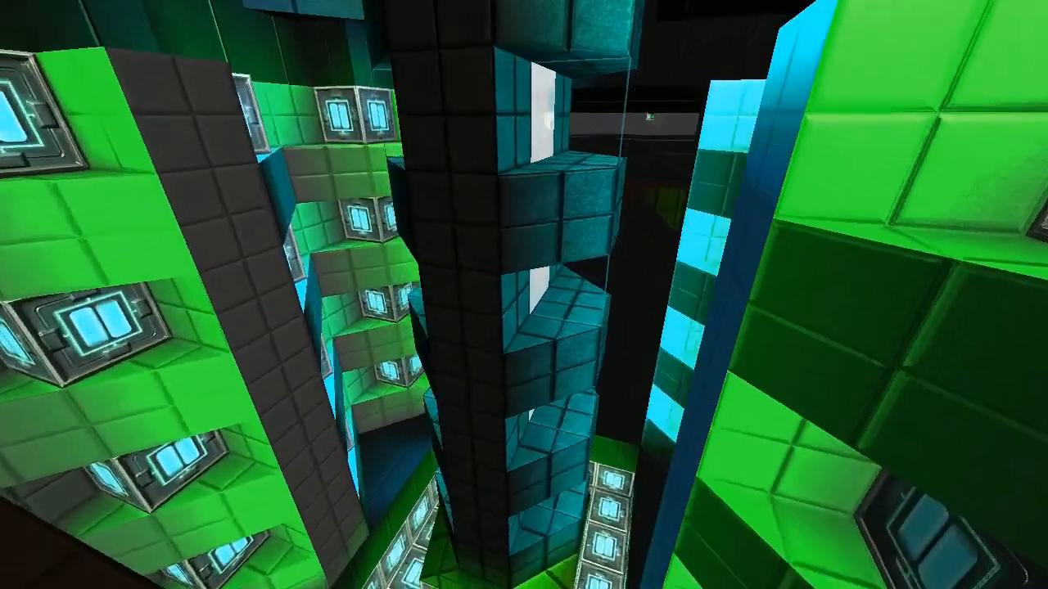
pyautogui.moveTo(523, 295)
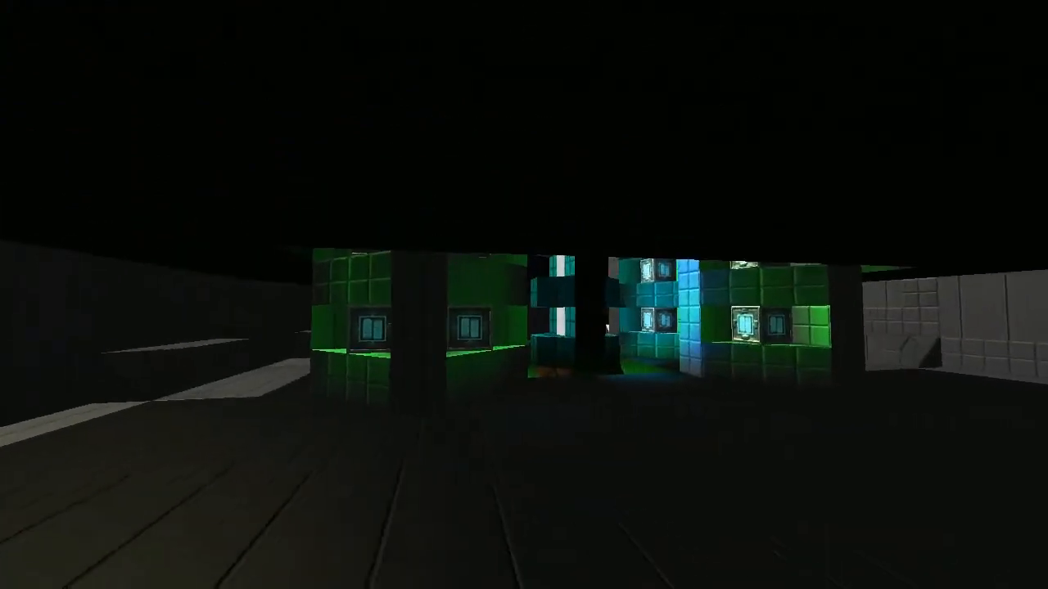
# - Fly up the glowing teal shaft and through the passages into the blue-tiled chamber
pyautogui.press('w')
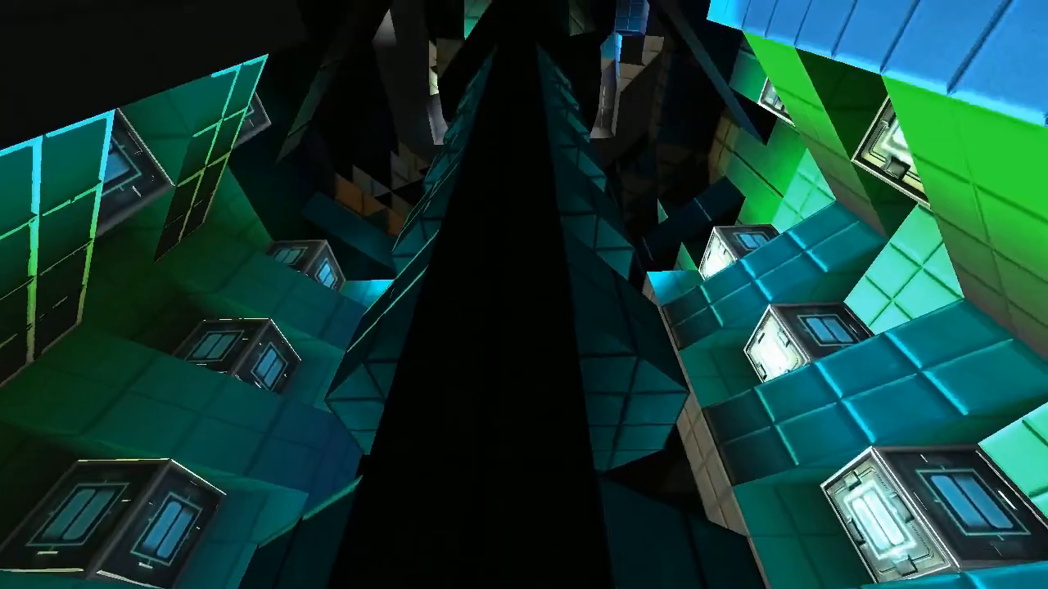
pyautogui.moveTo(524, 295)
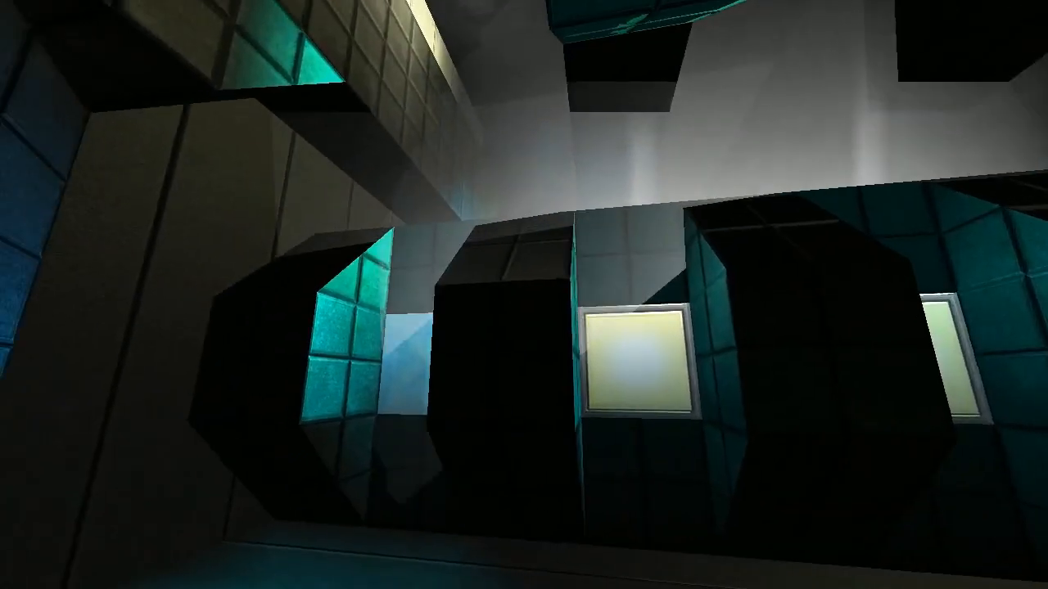
pyautogui.moveTo(524, 295)
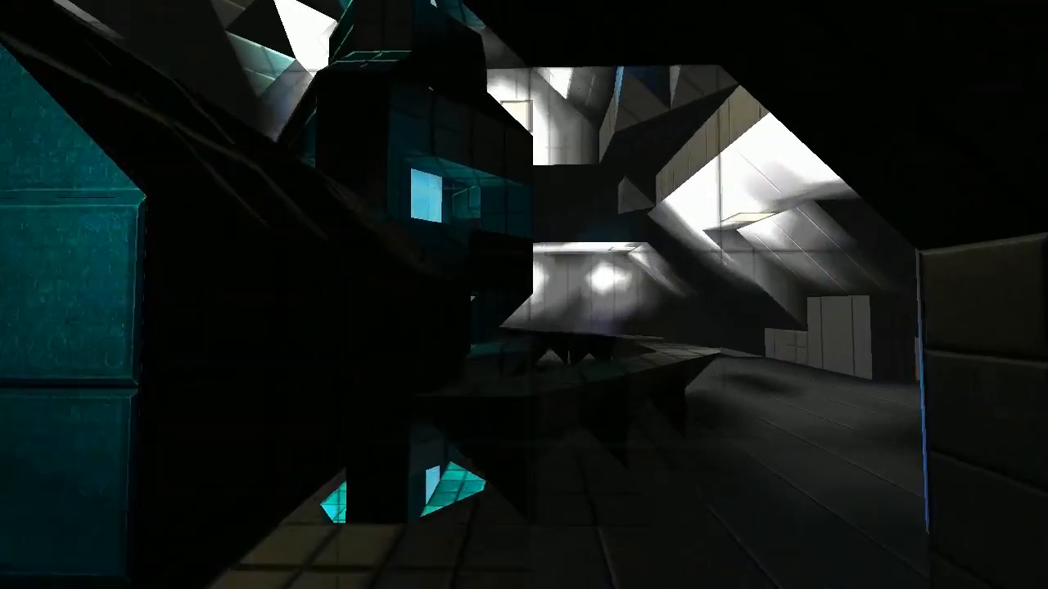
pyautogui.moveTo(524, 294)
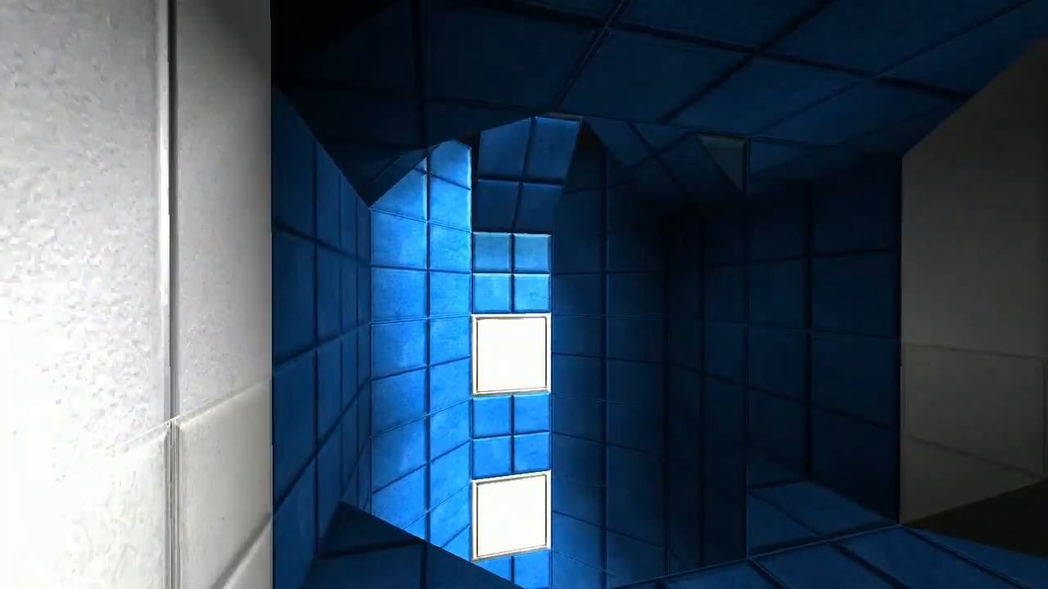
pyautogui.moveTo(524, 295)
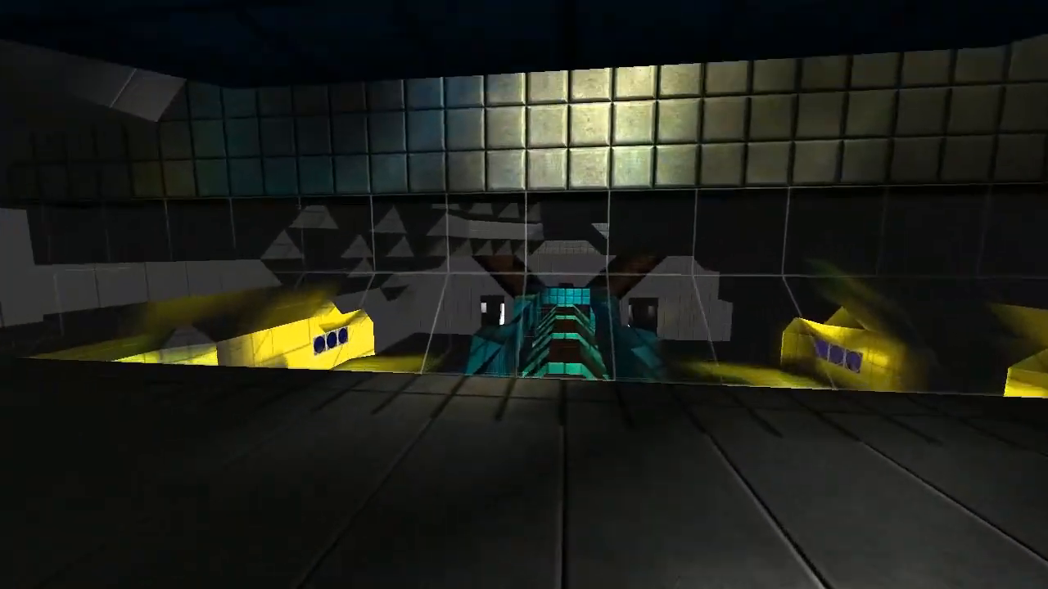
pyautogui.moveTo(524, 295)
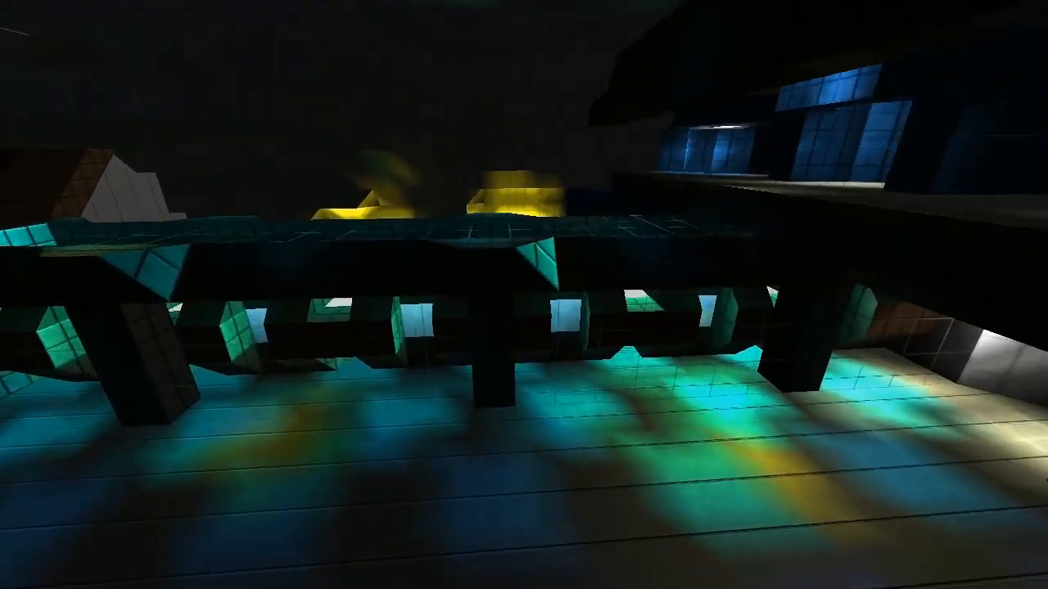
pyautogui.moveTo(524, 294)
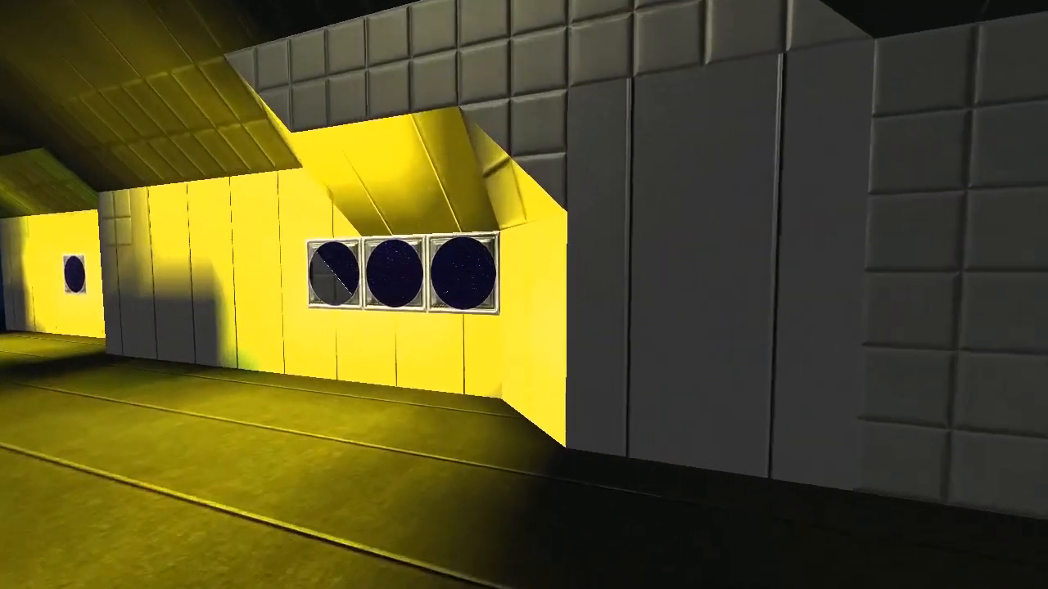
pyautogui.moveTo(524, 294)
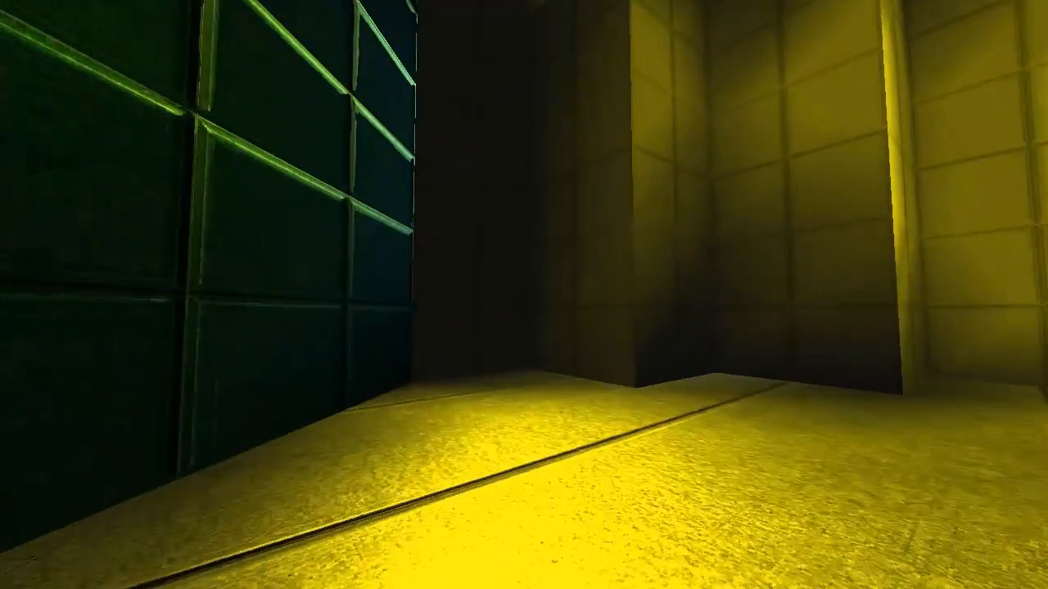
pyautogui.moveTo(524, 295)
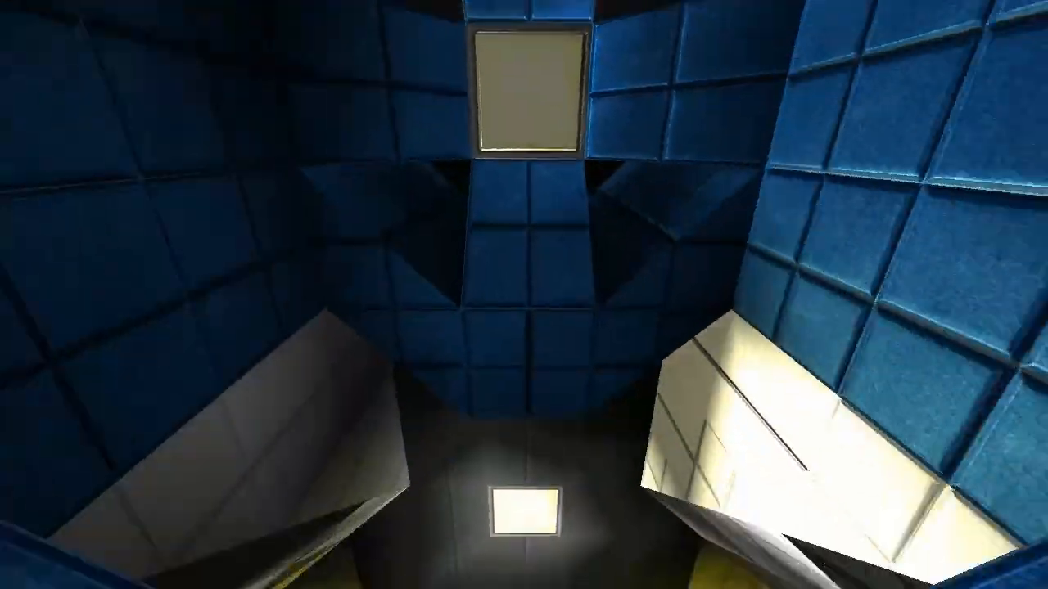
pyautogui.moveTo(524, 295)
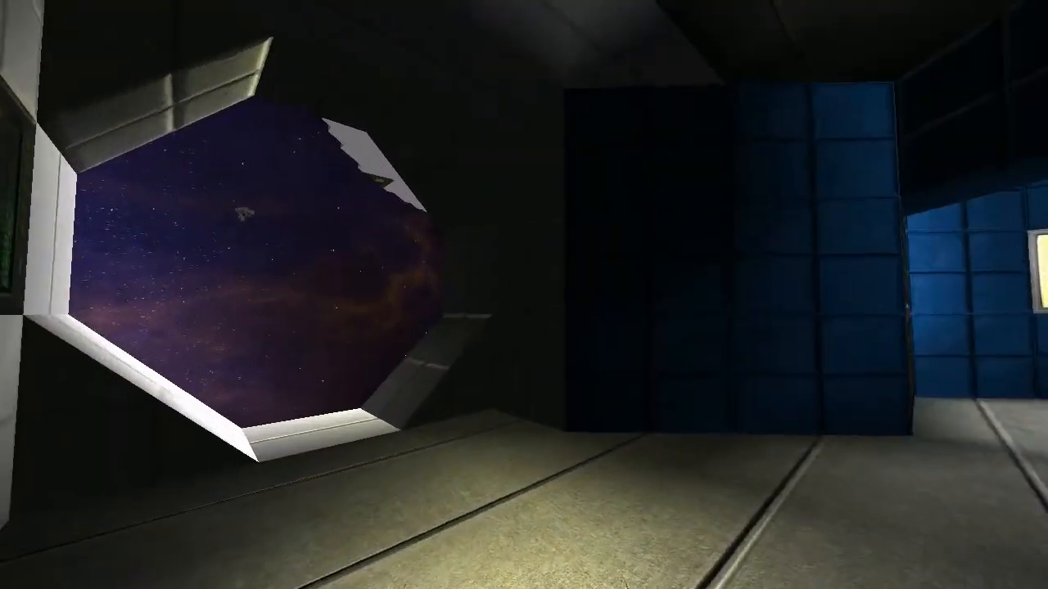
pyautogui.moveTo(524, 295)
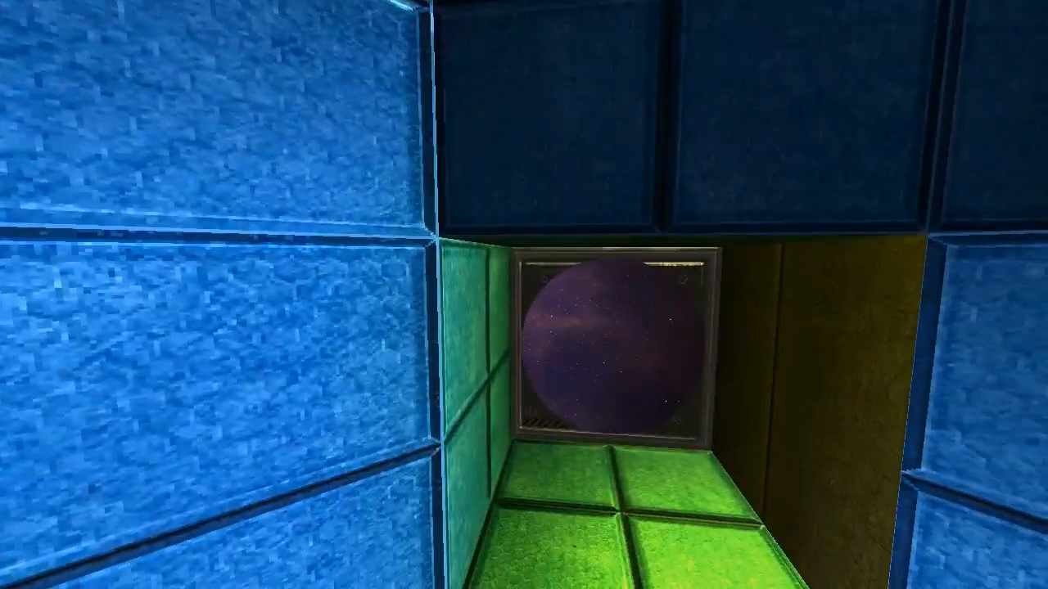
pyautogui.moveTo(524, 295)
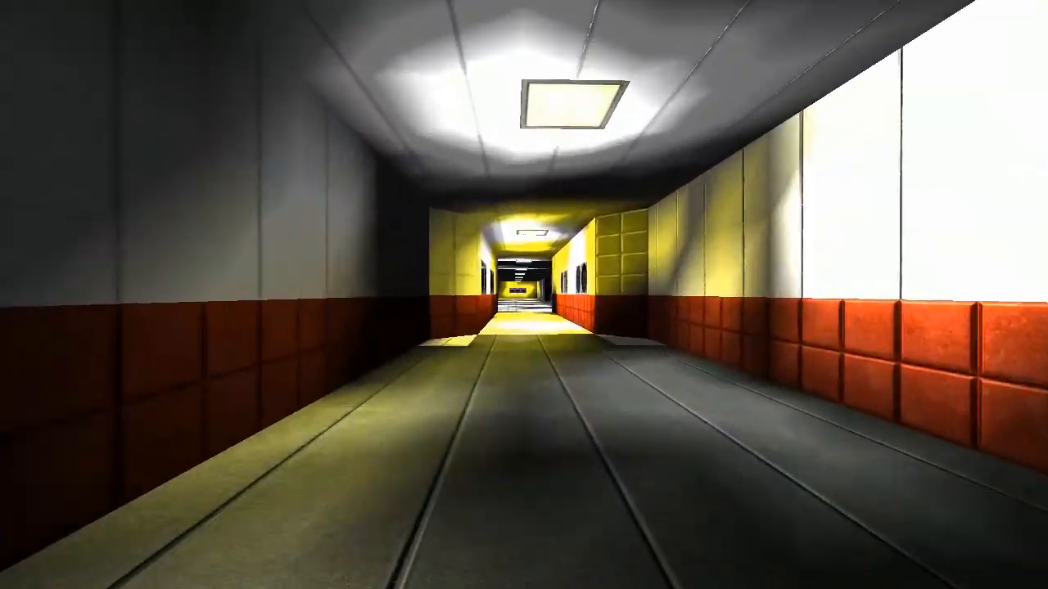
# - Walk into the white room past the blue-winged ship model toward the corridor
pyautogui.press('w')
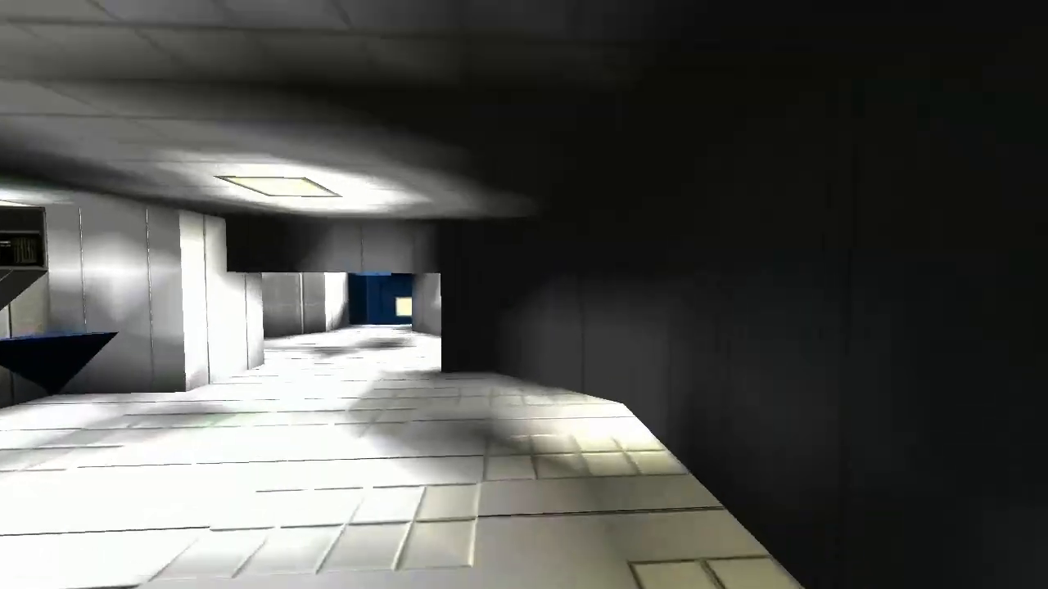
pyautogui.moveTo(524, 294)
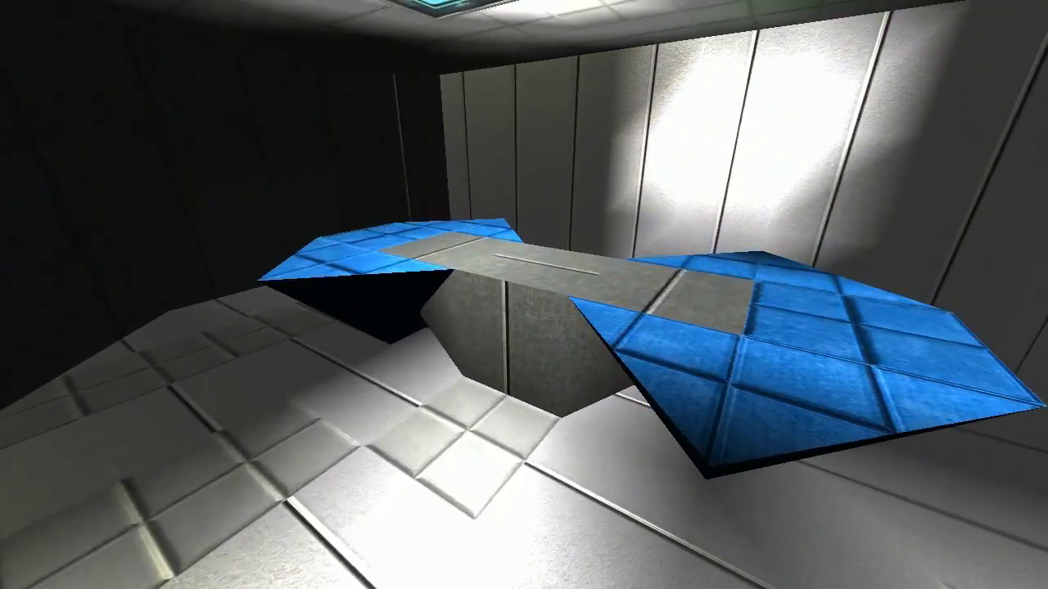
pyautogui.moveTo(524, 295)
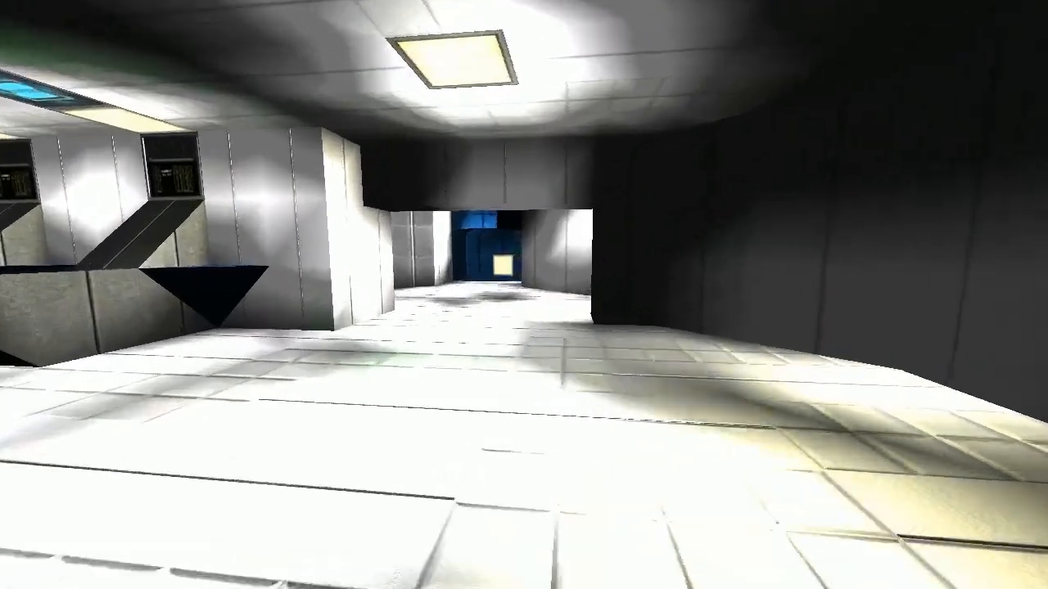
# - Walk down the white corridor past the yellow-lit area to the blue-counter deck
pyautogui.press('W')
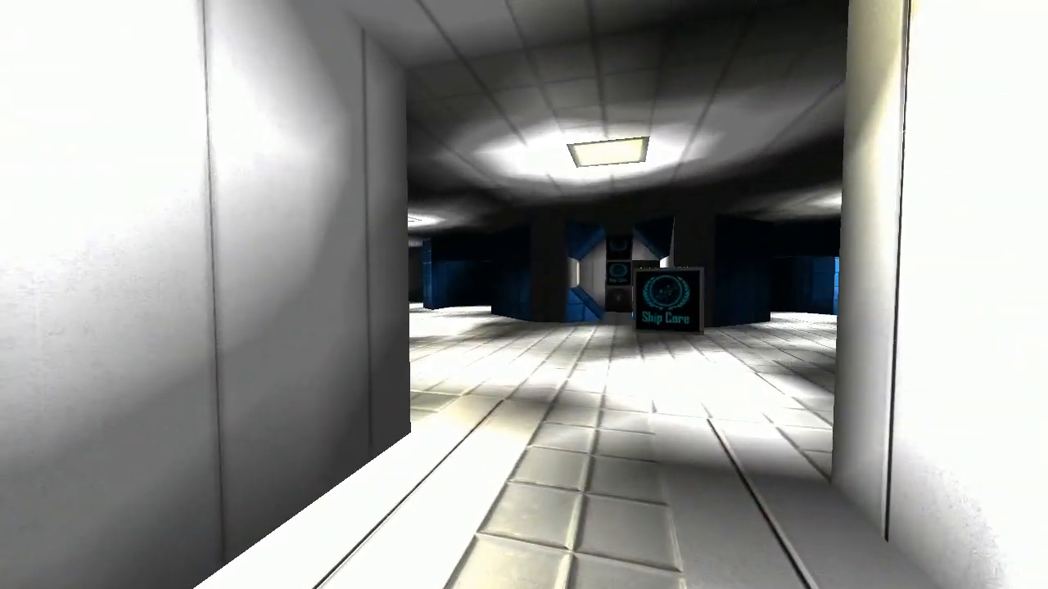
pyautogui.moveTo(524, 294)
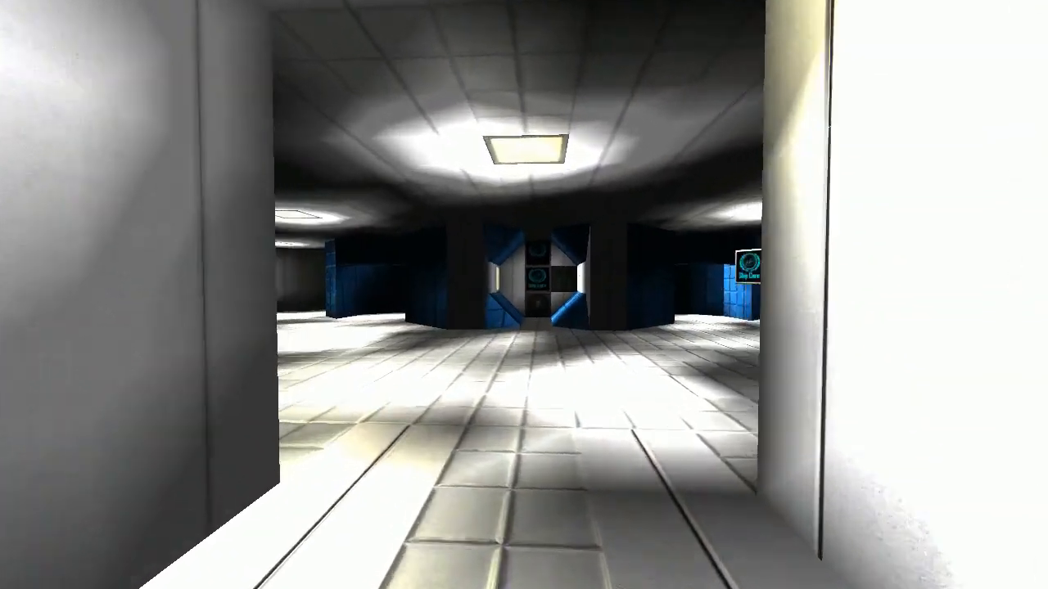
pyautogui.press('W')
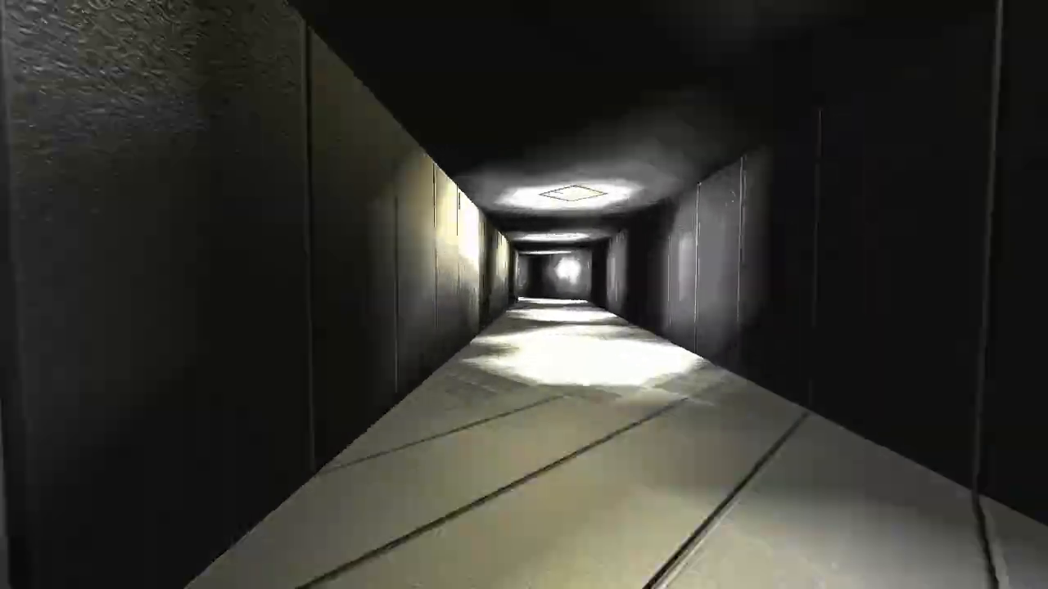
pyautogui.press('W')
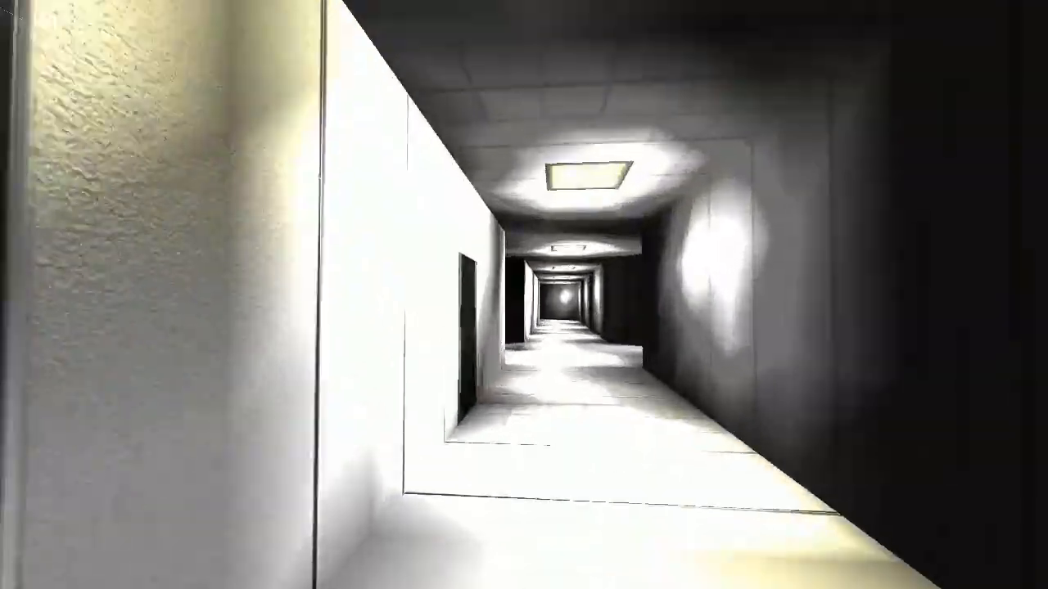
pyautogui.press('w')
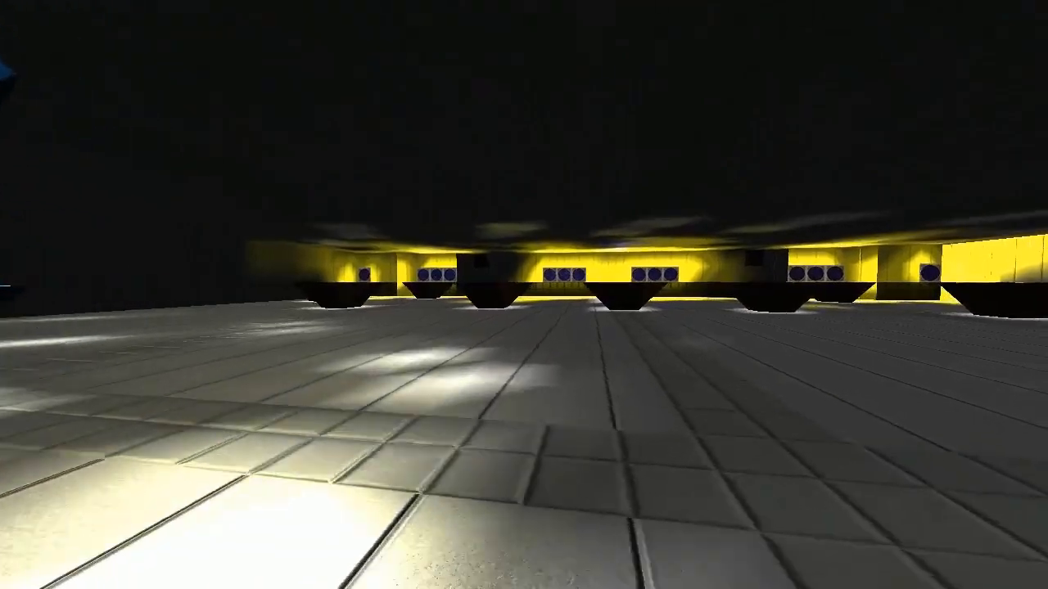
pyautogui.moveTo(524, 294)
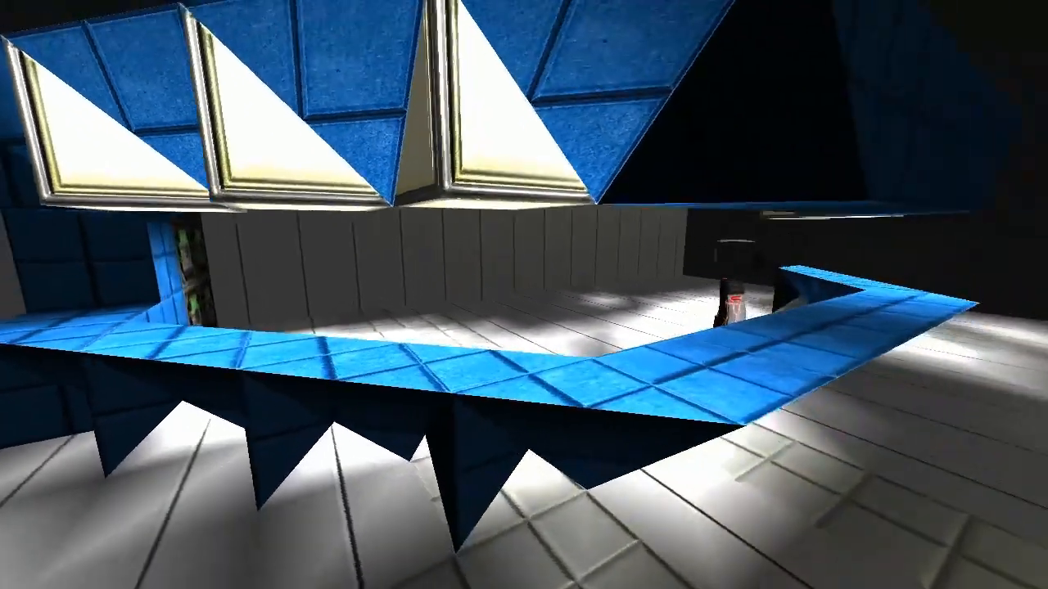
pyautogui.moveTo(524, 295)
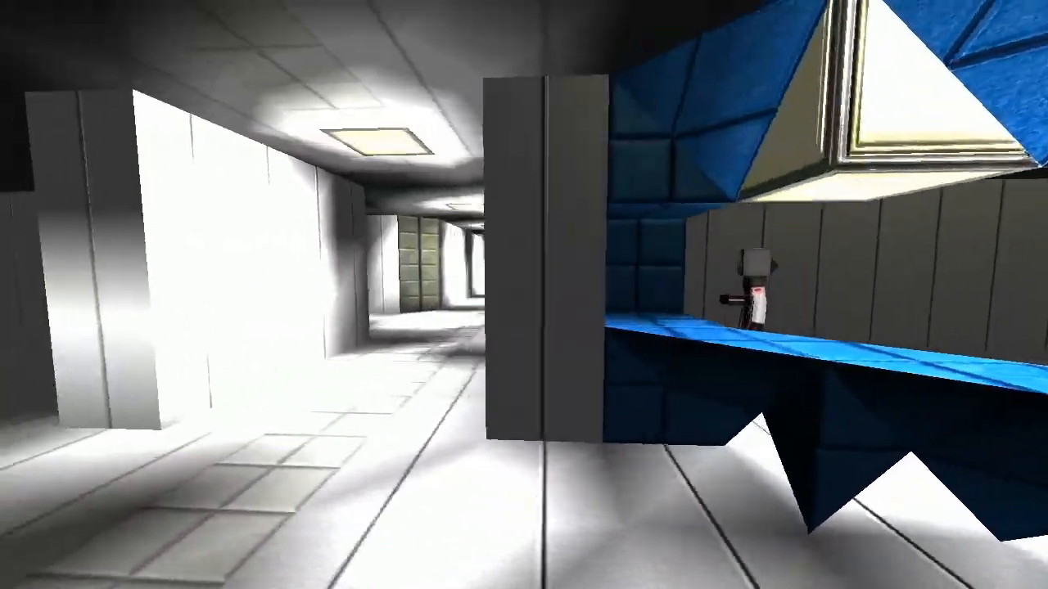
pyautogui.moveTo(524, 295)
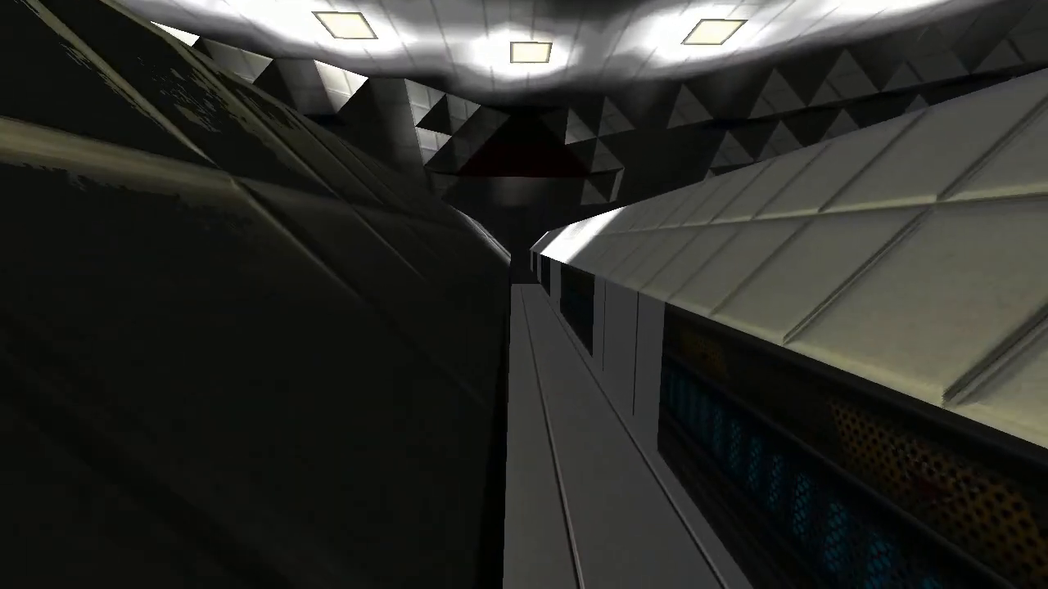
pyautogui.moveTo(524, 295)
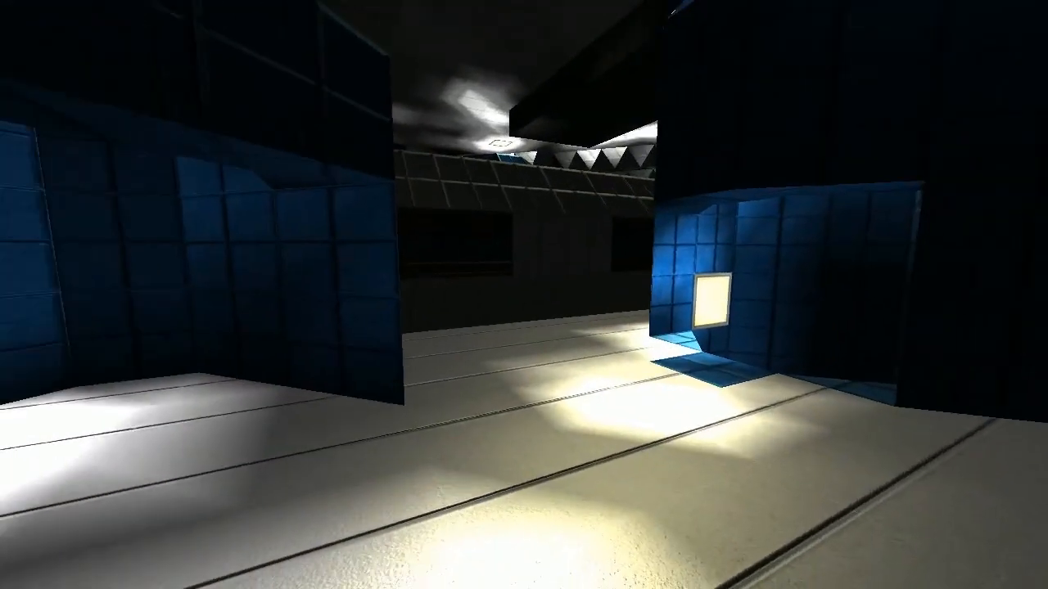
pyautogui.moveTo(524, 295)
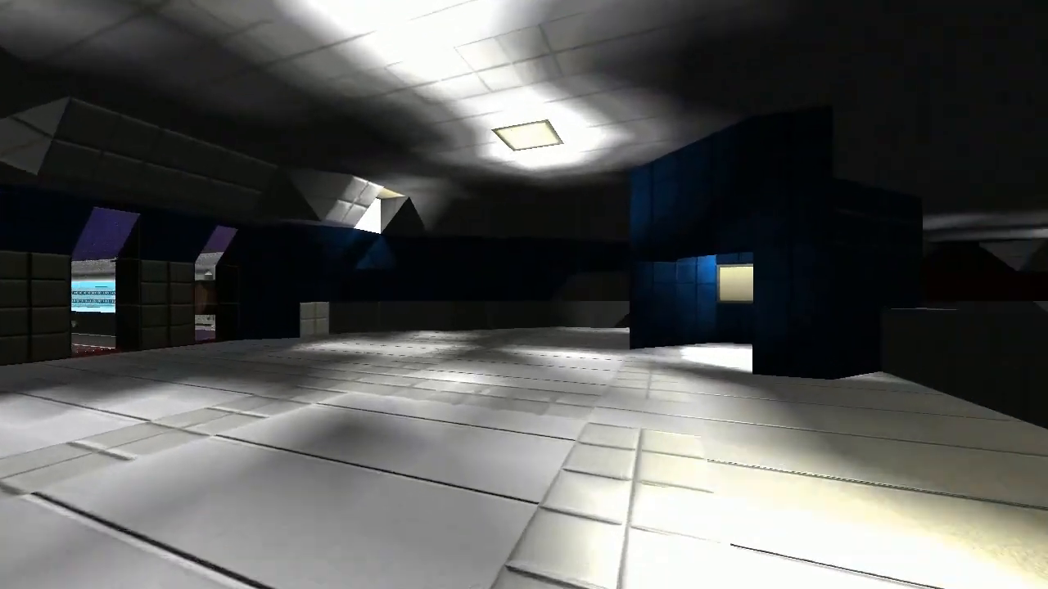
pyautogui.moveTo(524, 295)
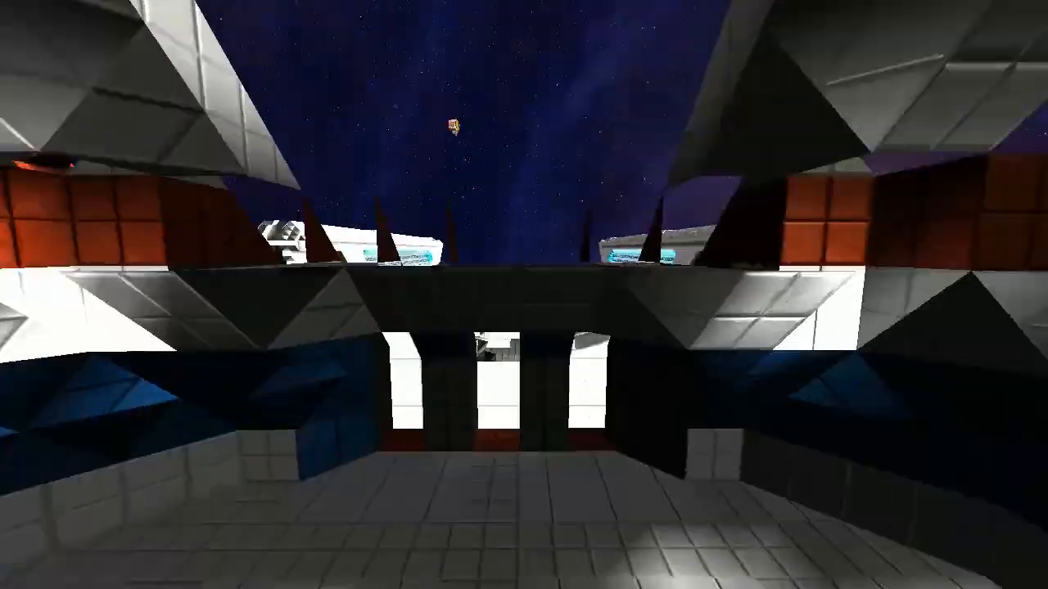
pyautogui.moveTo(524, 295)
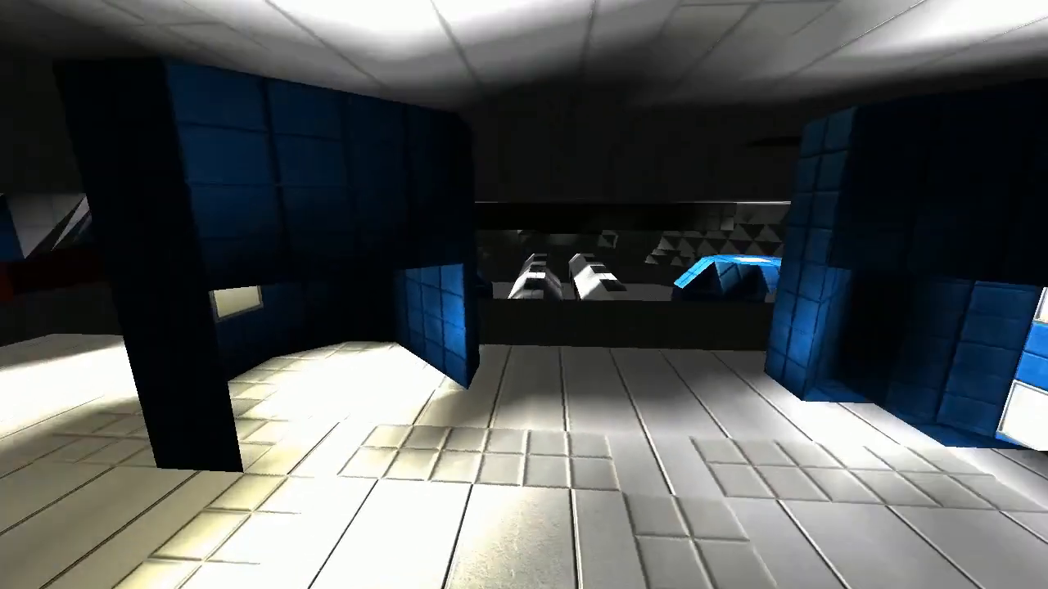
pyautogui.moveTo(524, 294)
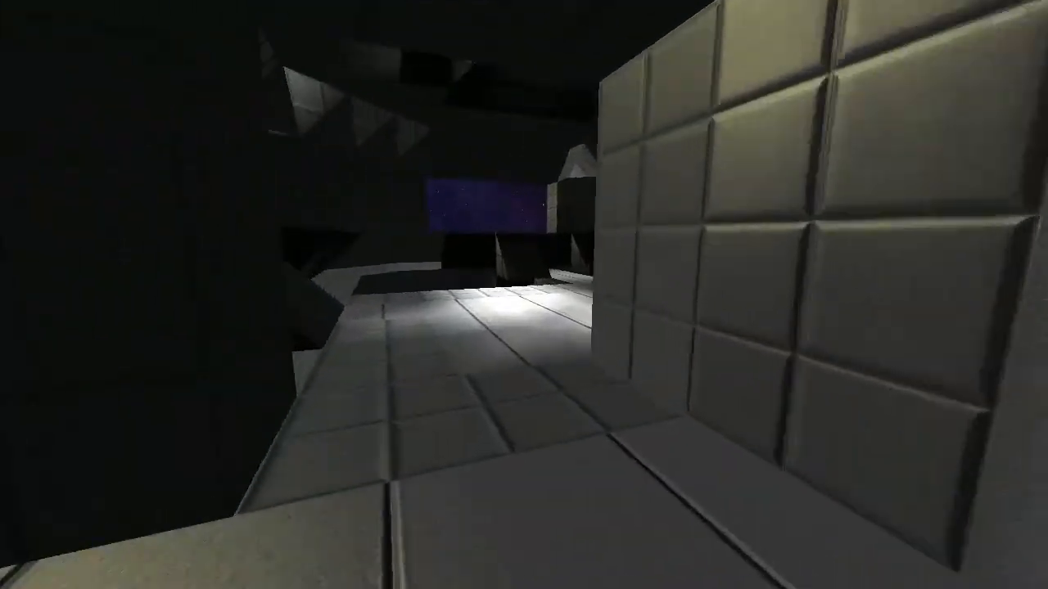
pyautogui.moveTo(524, 294)
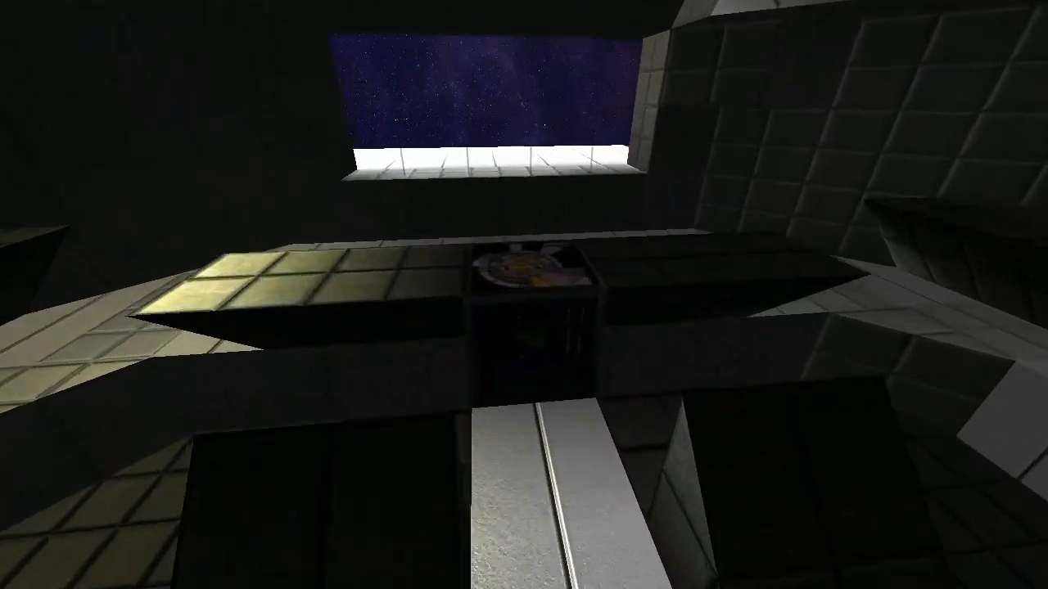
pyautogui.moveTo(524, 295)
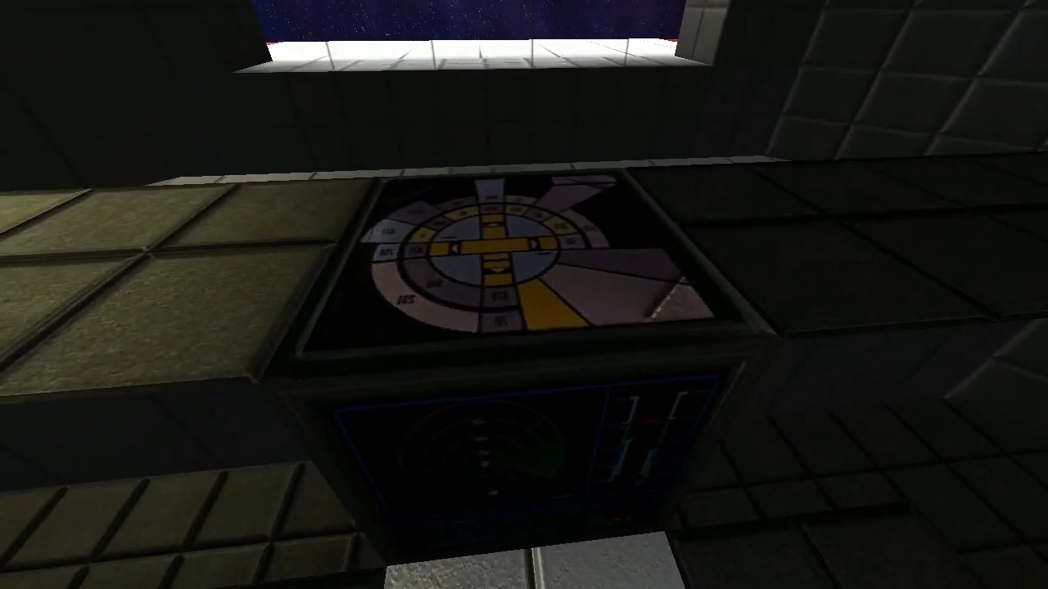
pyautogui.moveTo(524, 295)
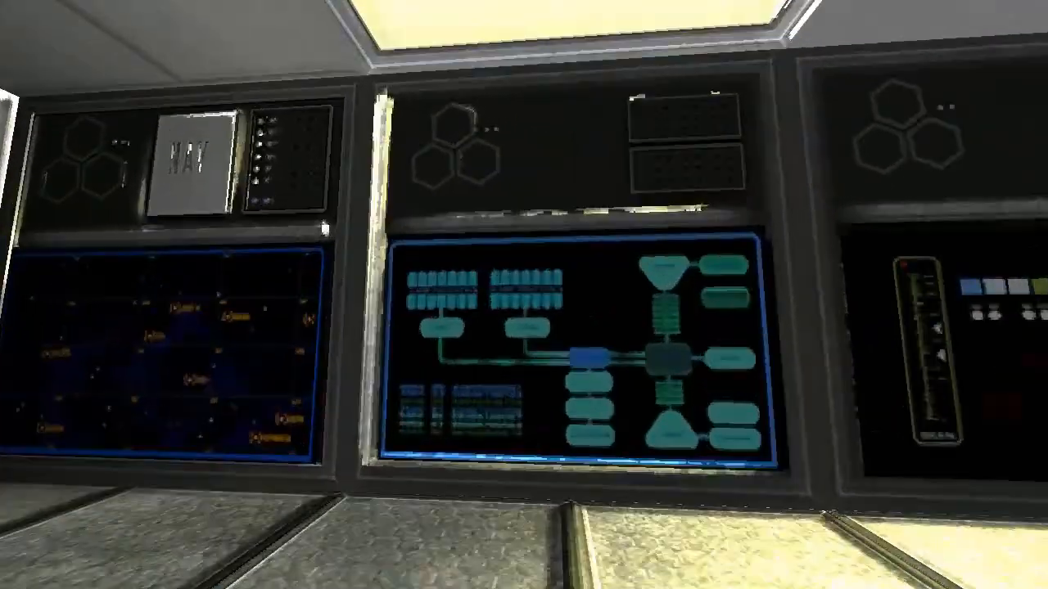
pyautogui.moveTo(523, 294)
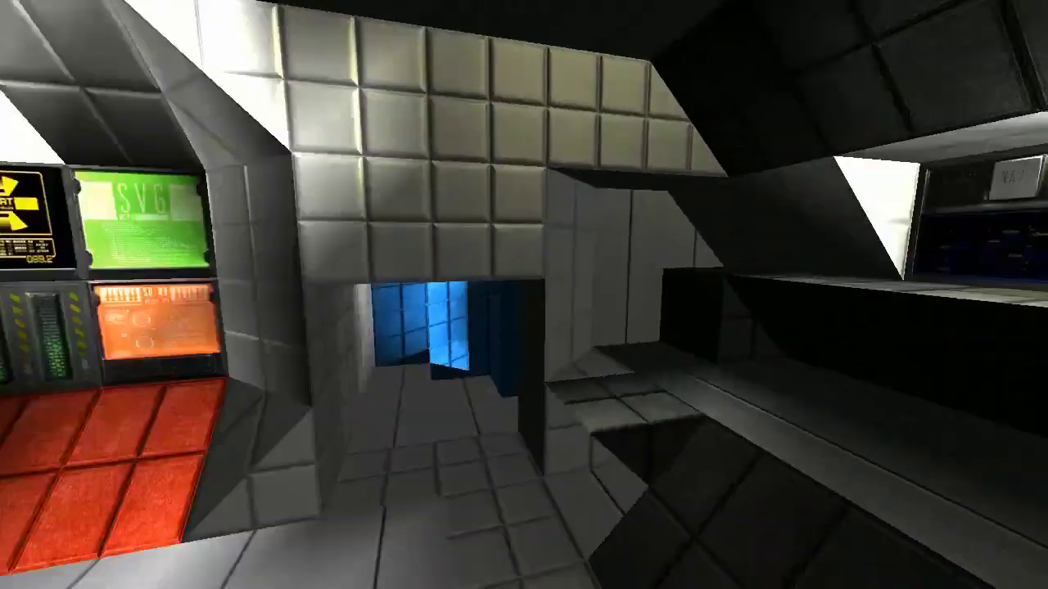
pyautogui.moveTo(524, 295)
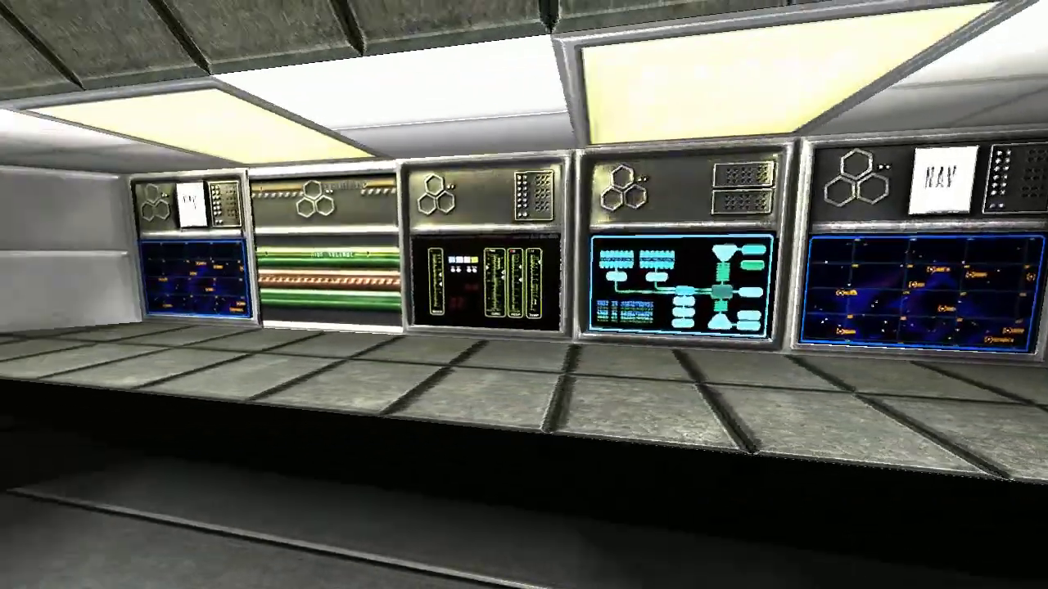
pyautogui.moveTo(523, 295)
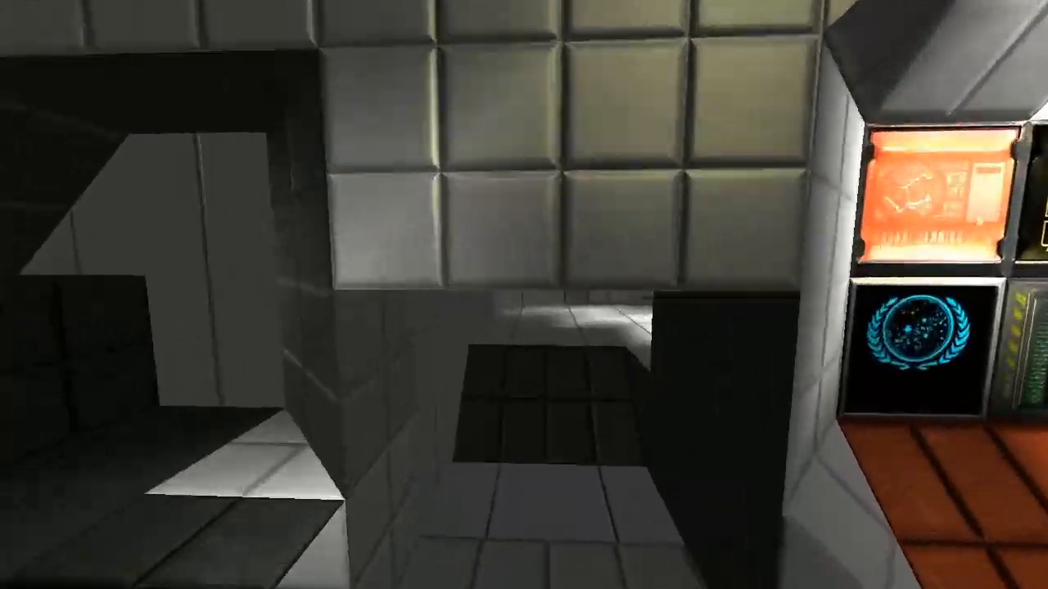
pyautogui.moveTo(524, 295)
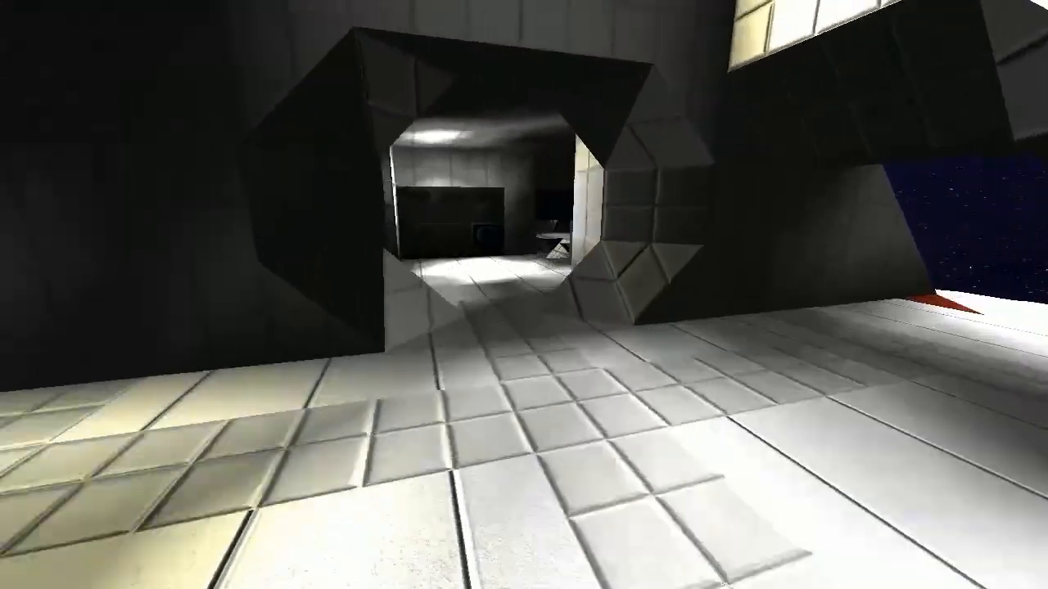
pyautogui.moveTo(524, 294)
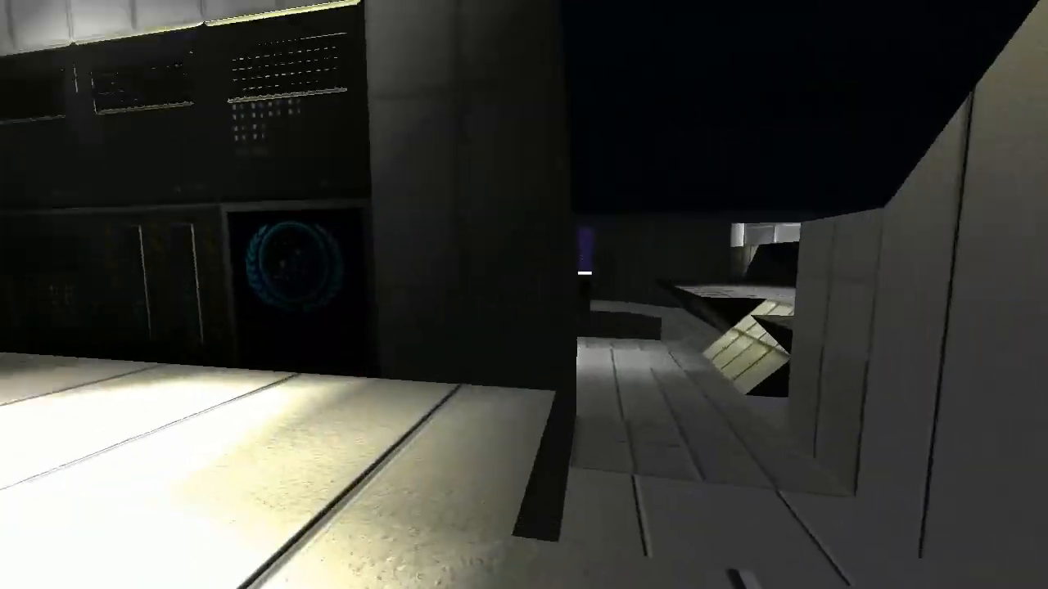
pyautogui.moveTo(524, 294)
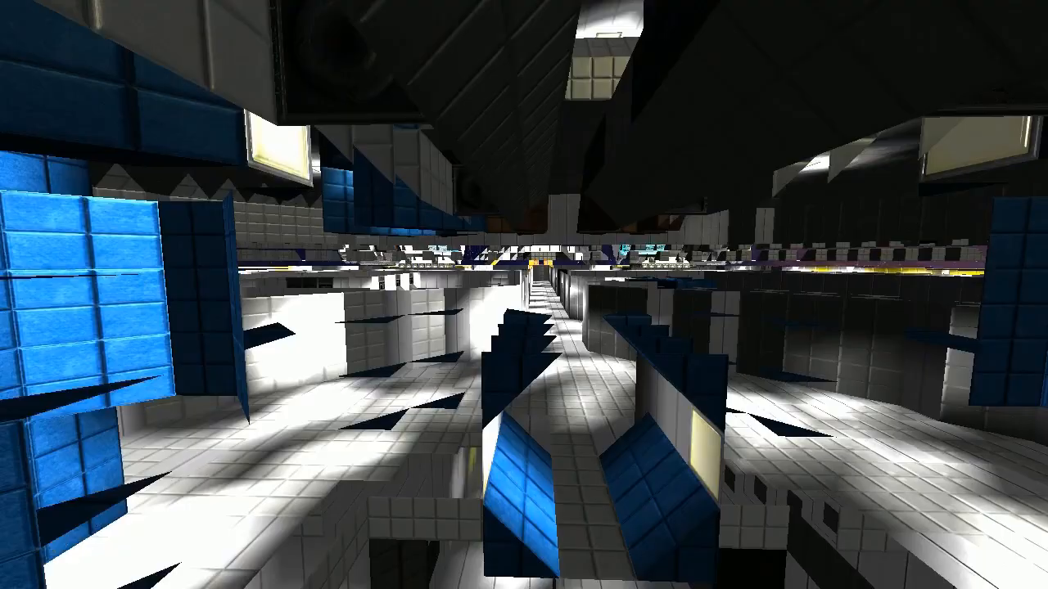
pyautogui.moveTo(523, 295)
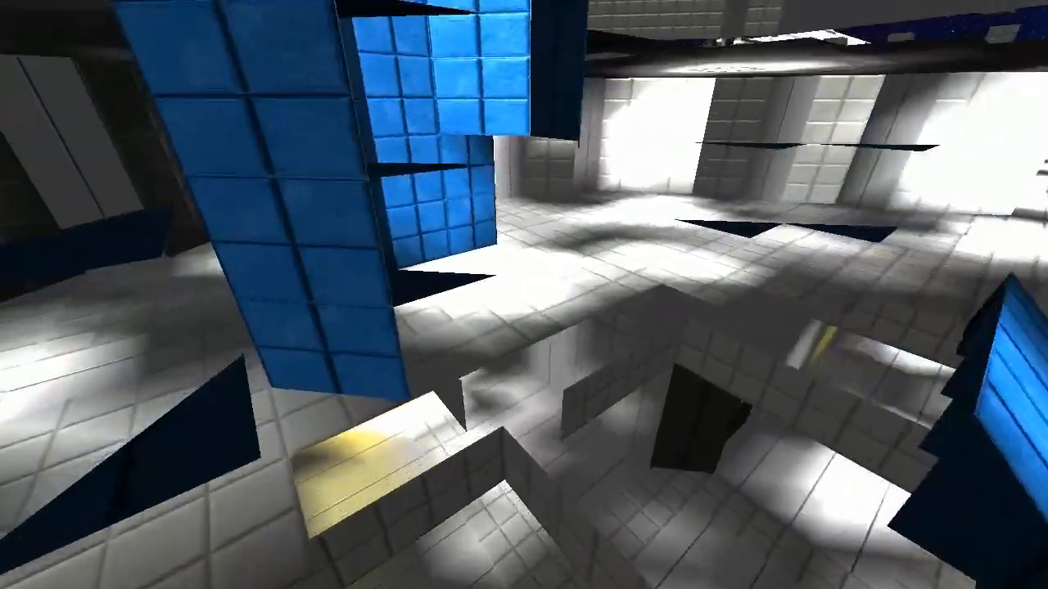
pyautogui.moveTo(524, 295)
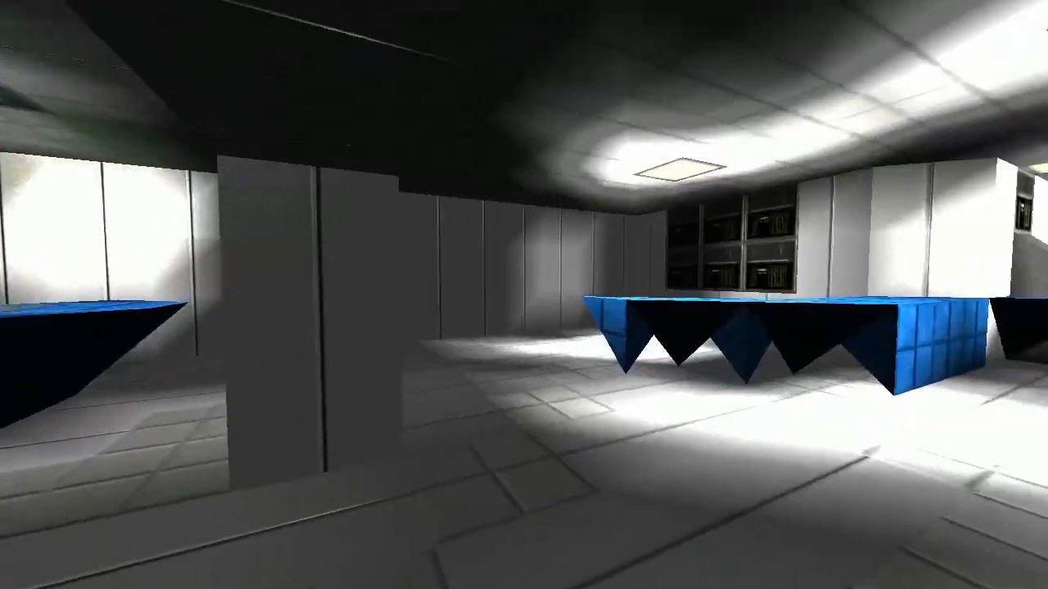
pyautogui.moveTo(524, 294)
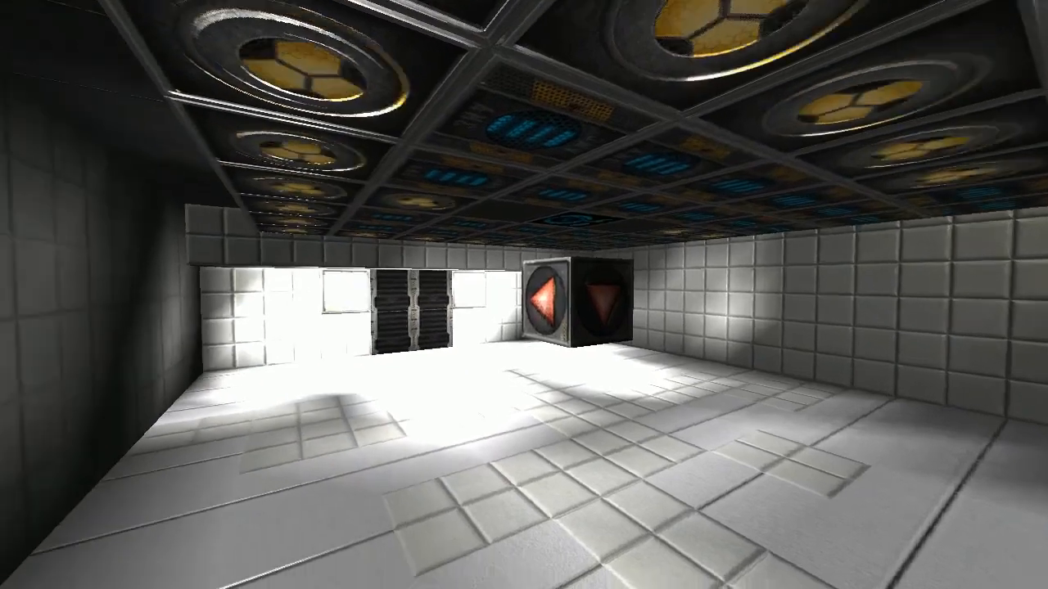
pyautogui.moveTo(524, 295)
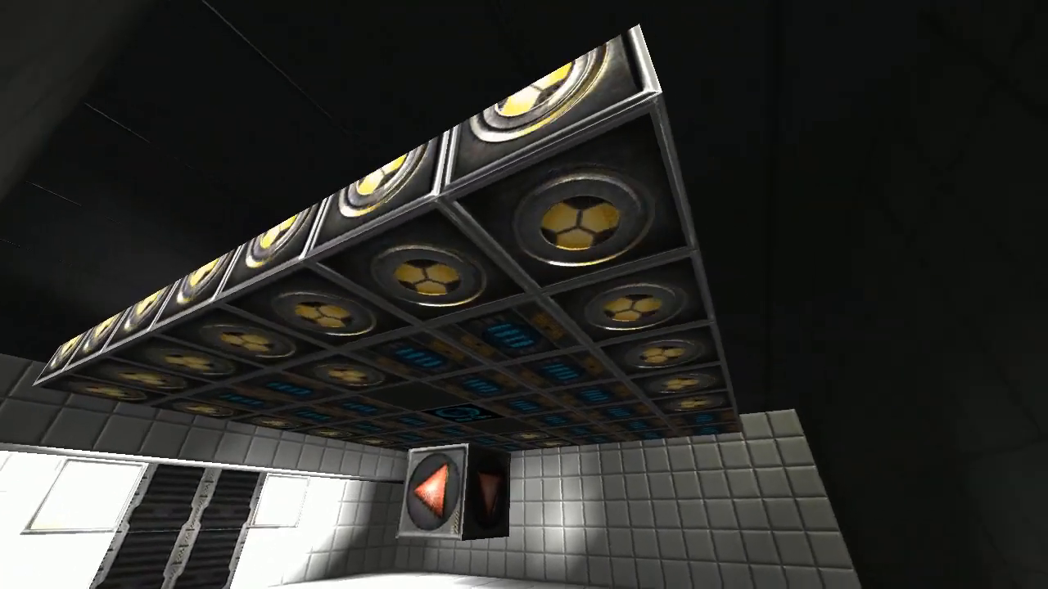
pyautogui.moveTo(524, 294)
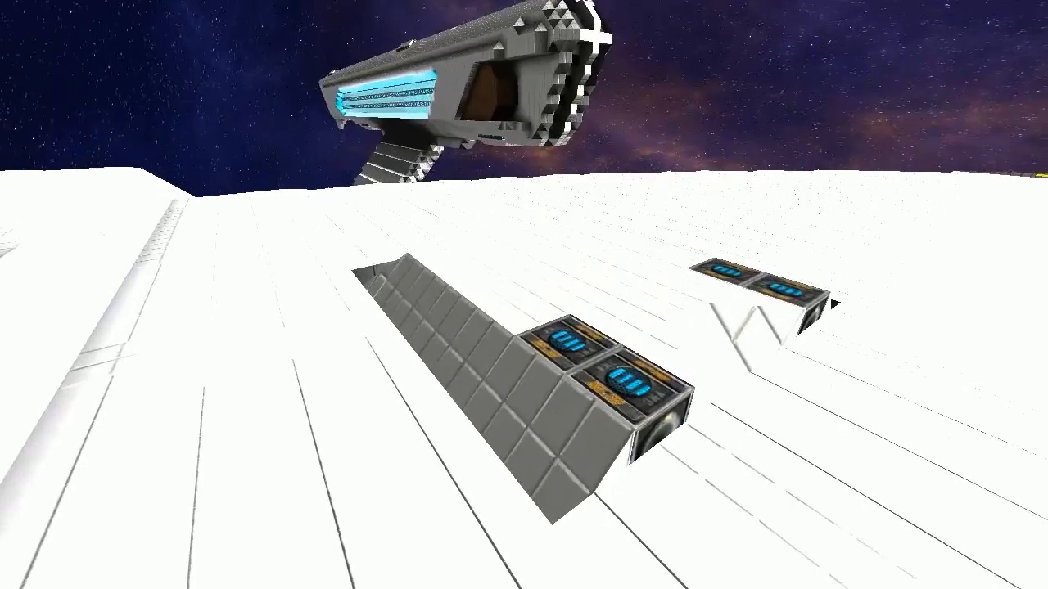
pyautogui.moveTo(523, 294)
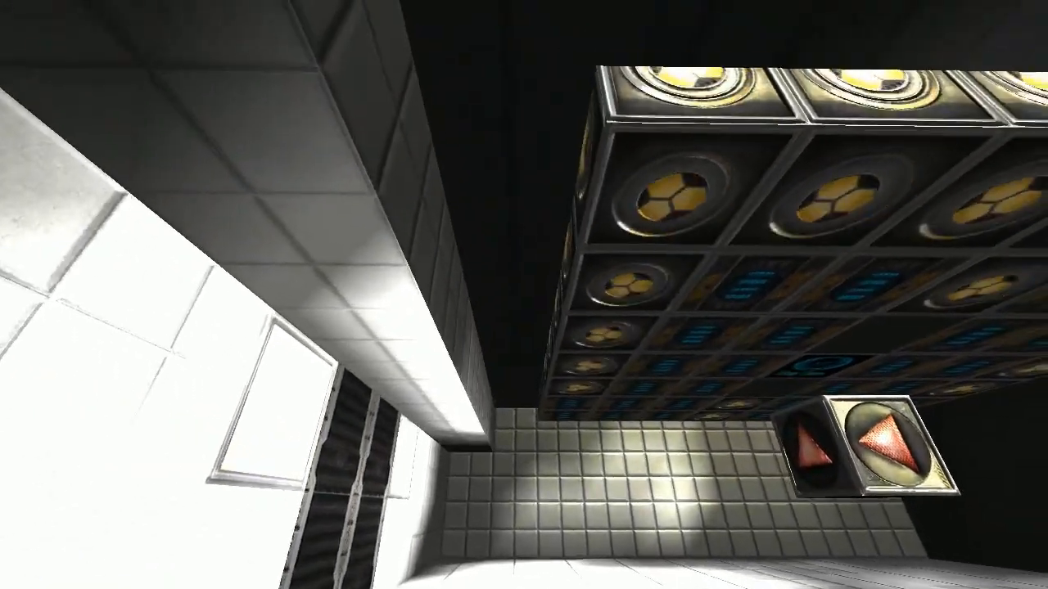
pyautogui.moveTo(524, 295)
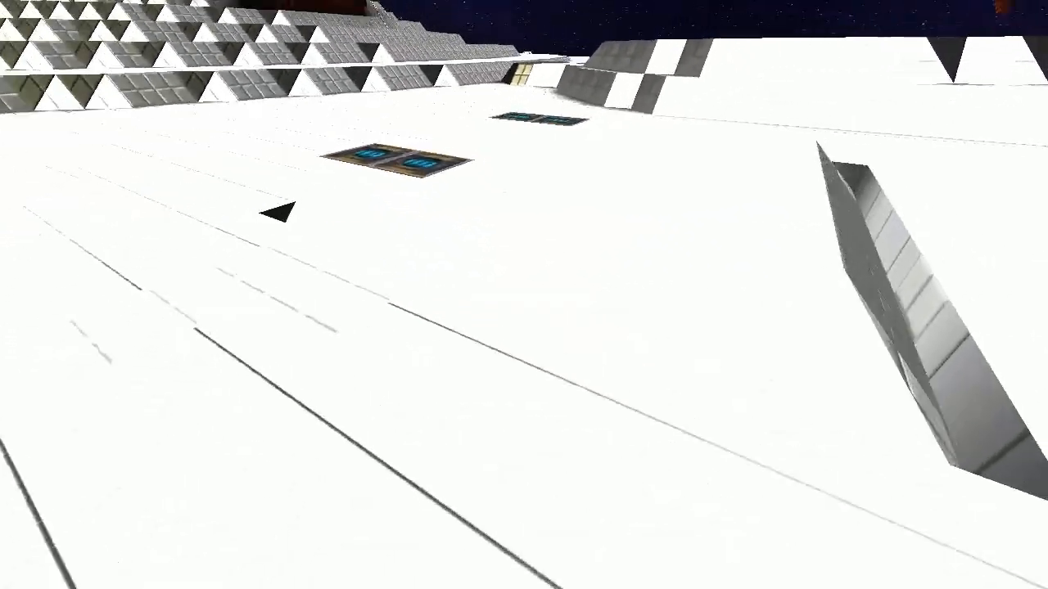
pyautogui.moveTo(524, 295)
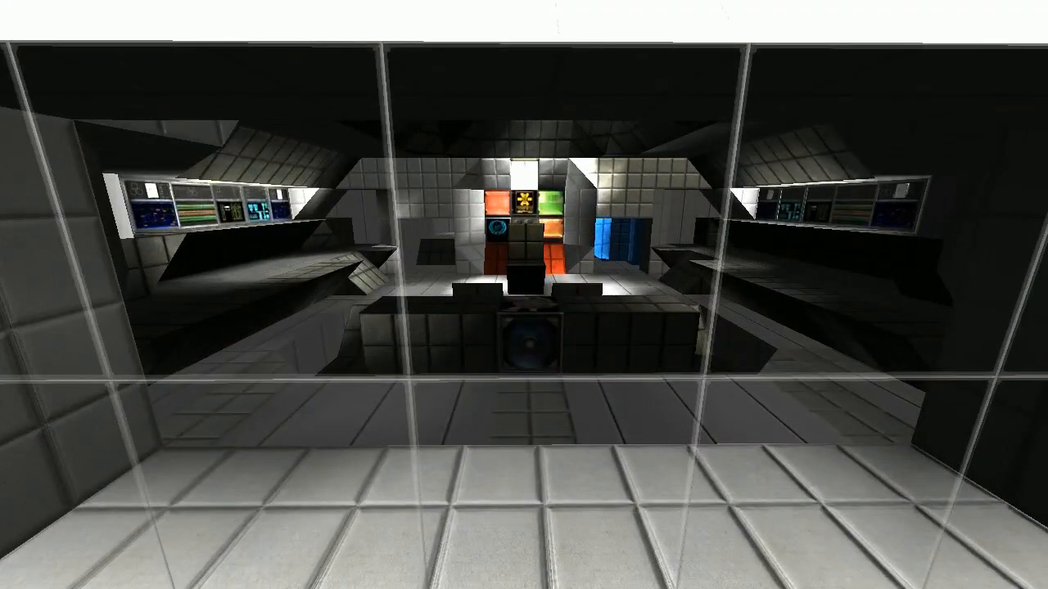
pyautogui.moveTo(524, 295)
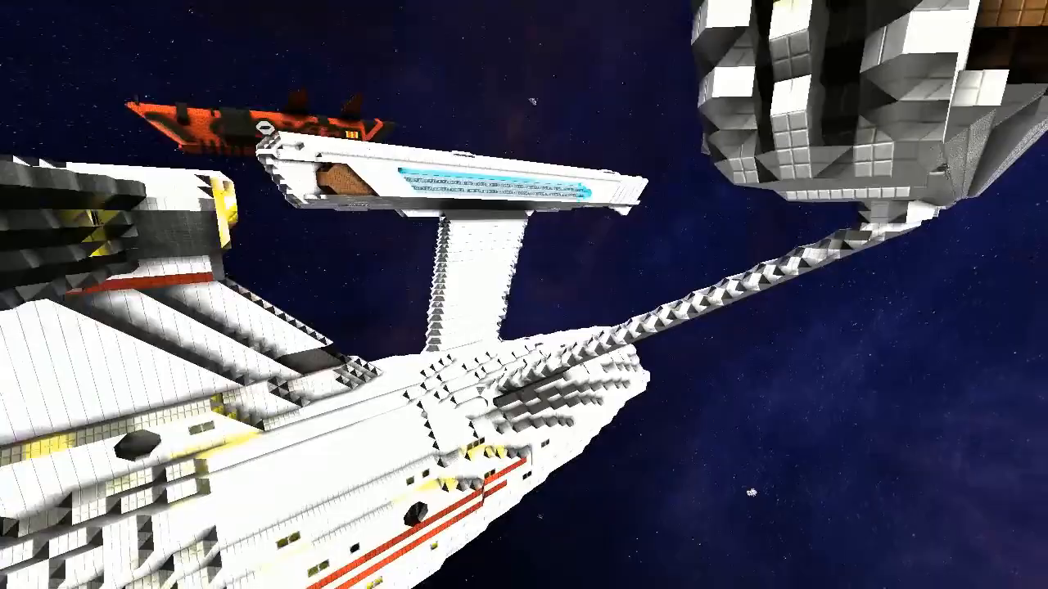
pyautogui.moveTo(524, 295)
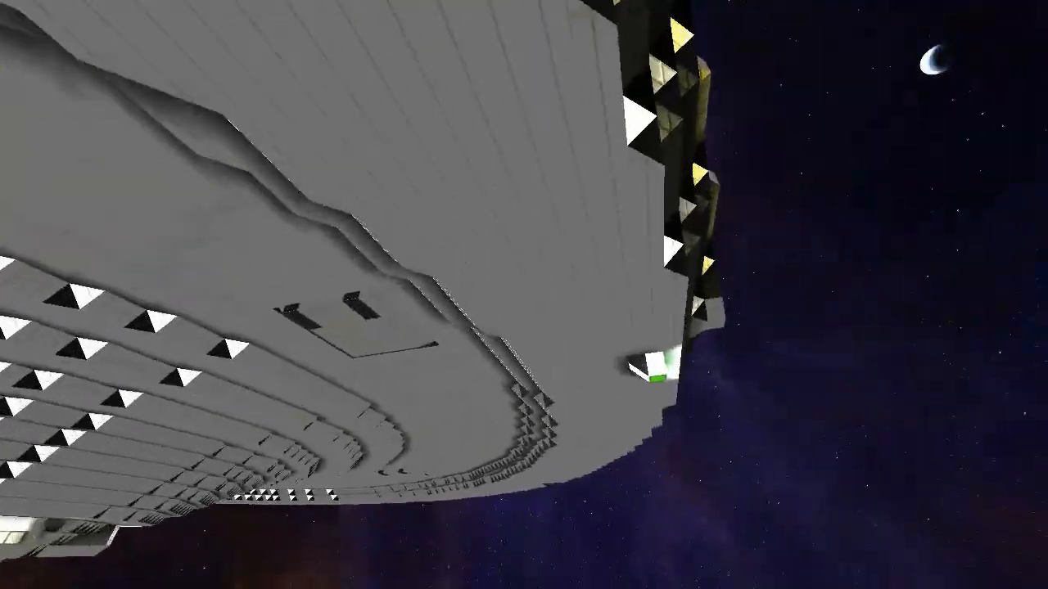
pyautogui.moveTo(524, 295)
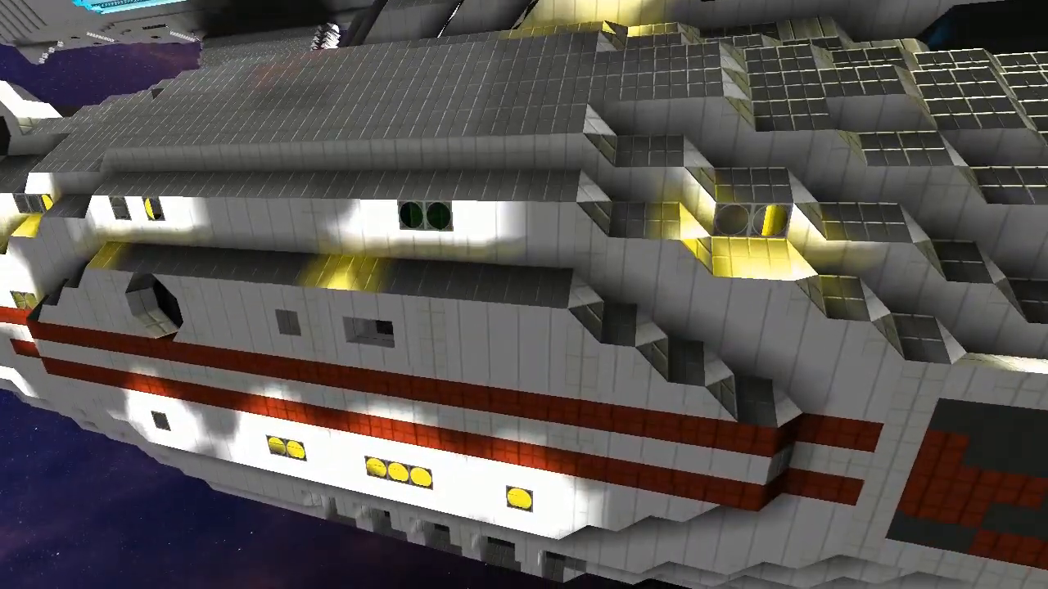